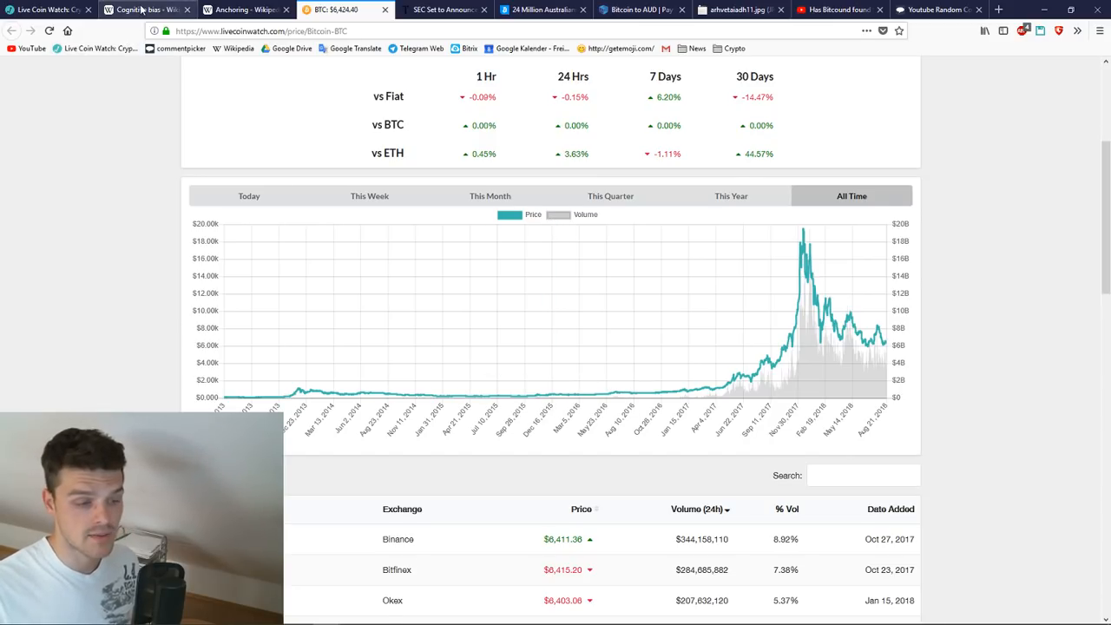
mouse_move(247, 10)
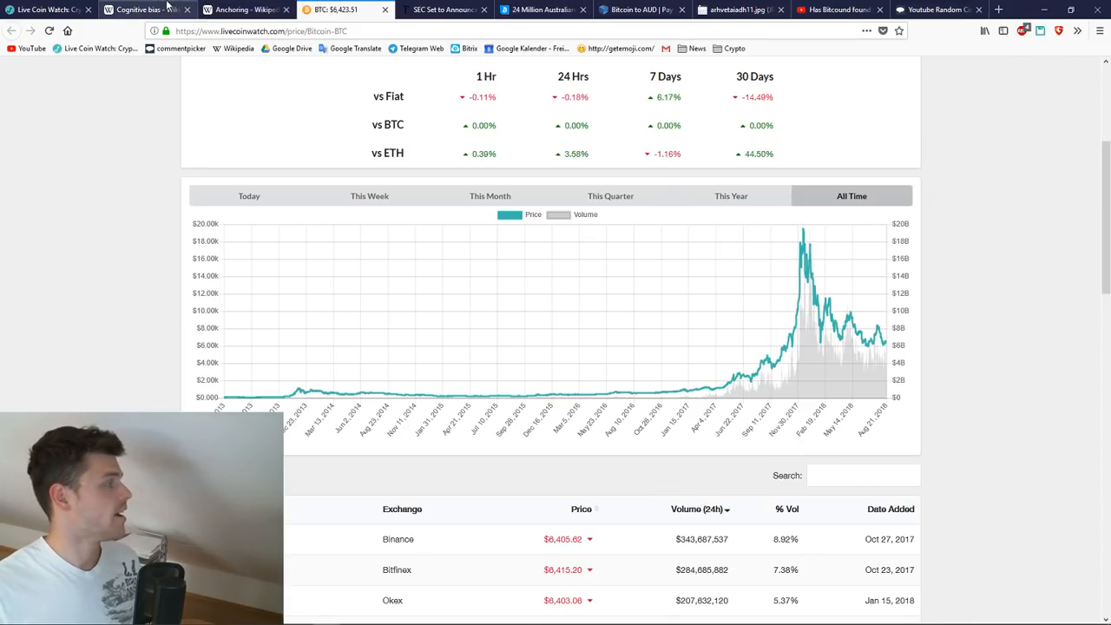
Switch from the Bitcoin price chart to the Wikipedia Cognitive bias article.
left_click(139, 11)
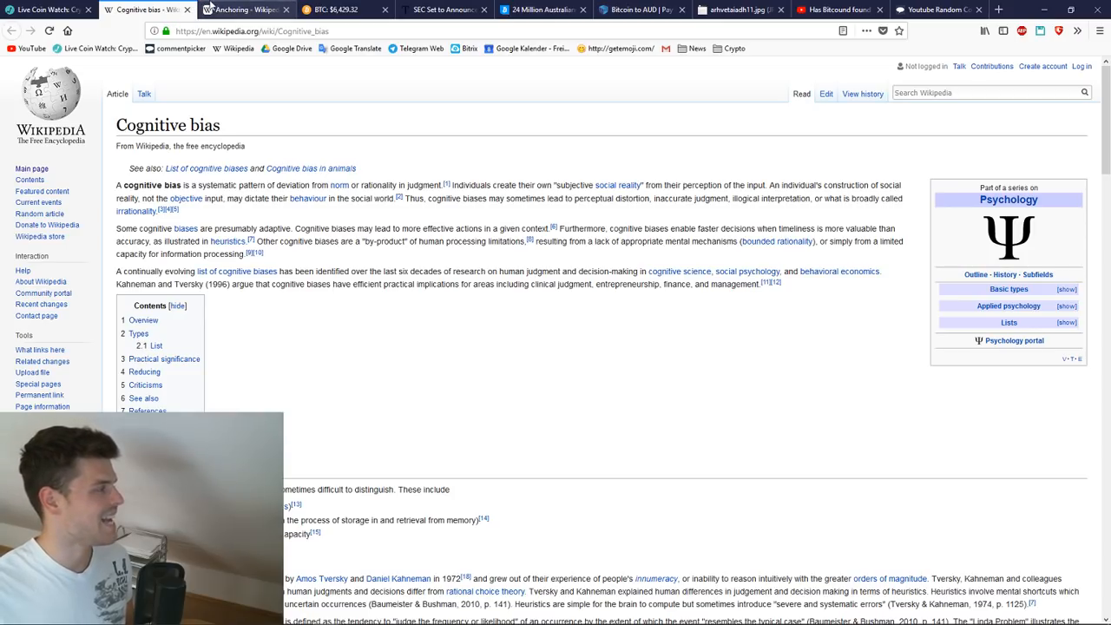
Switch to the Wikipedia article on Anchoring.
left_click(243, 11)
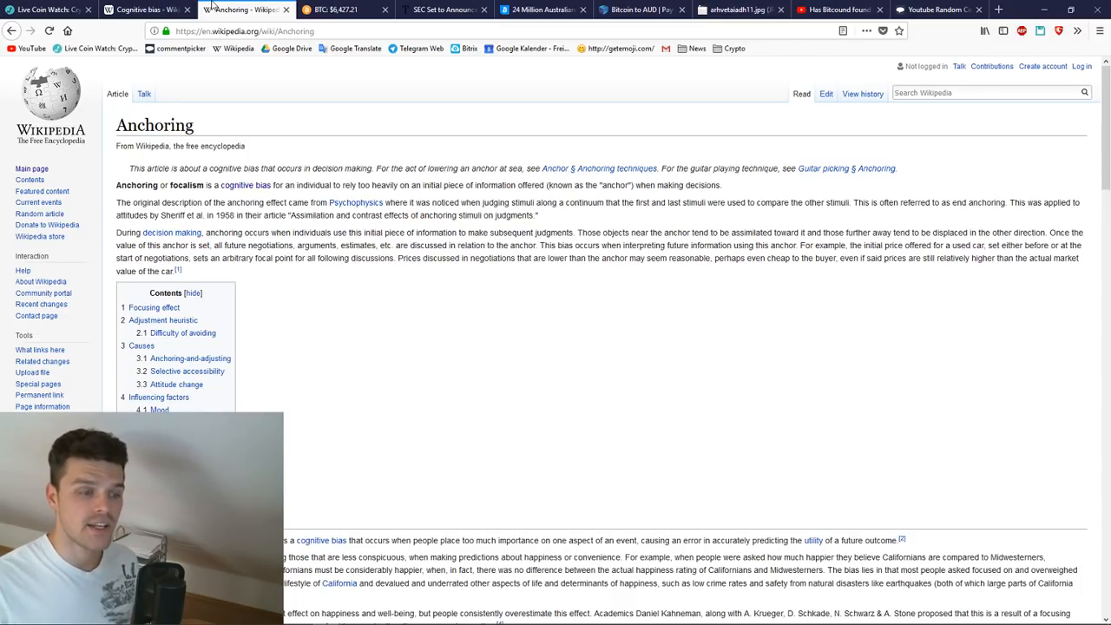
Return to the Live Coin Watch Bitcoin all-time price chart.
left_click(333, 10)
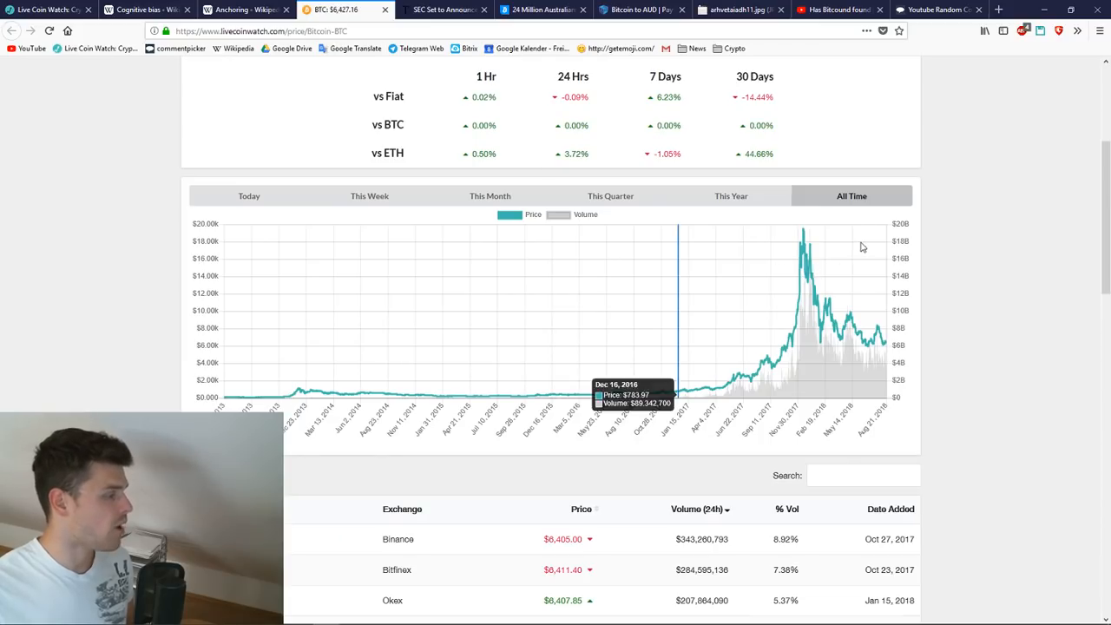
mouse_move(791, 286)
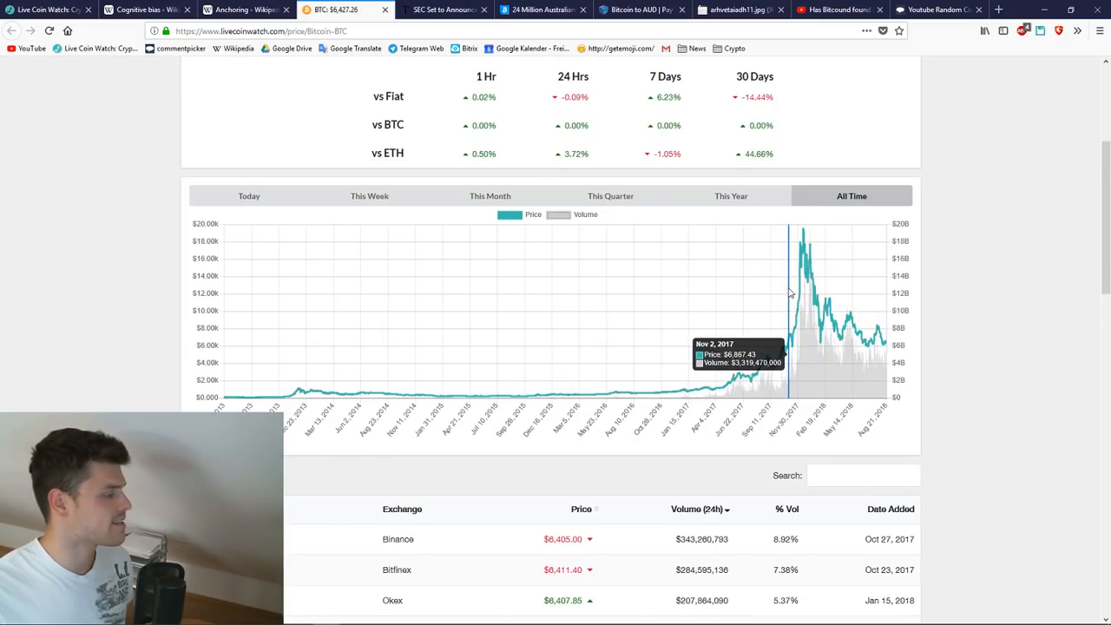
mouse_move(815, 291)
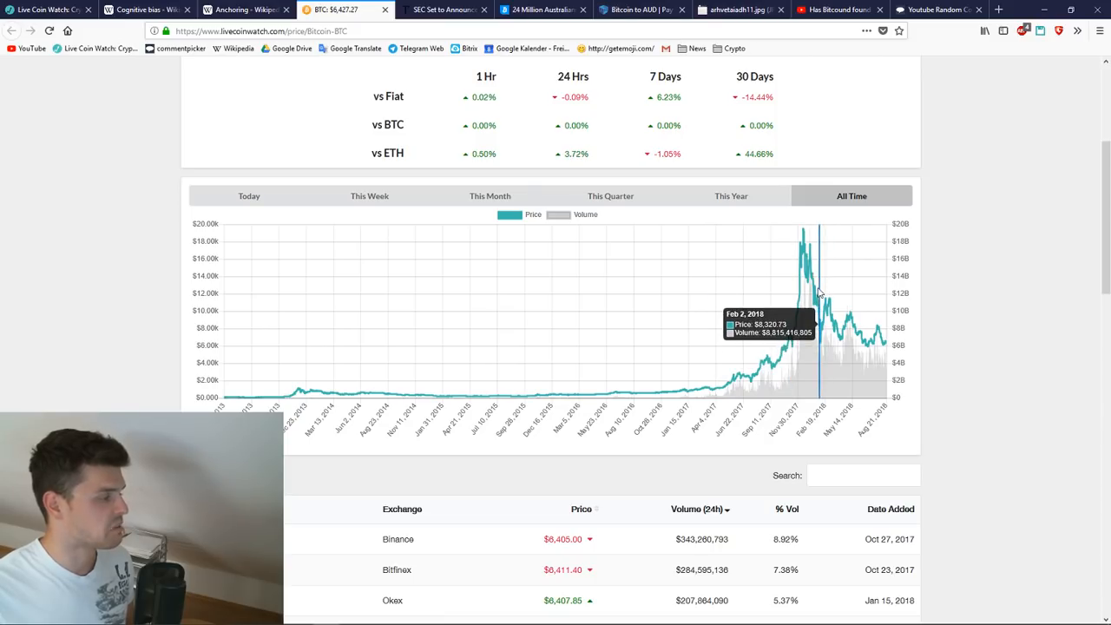
mouse_move(812, 292)
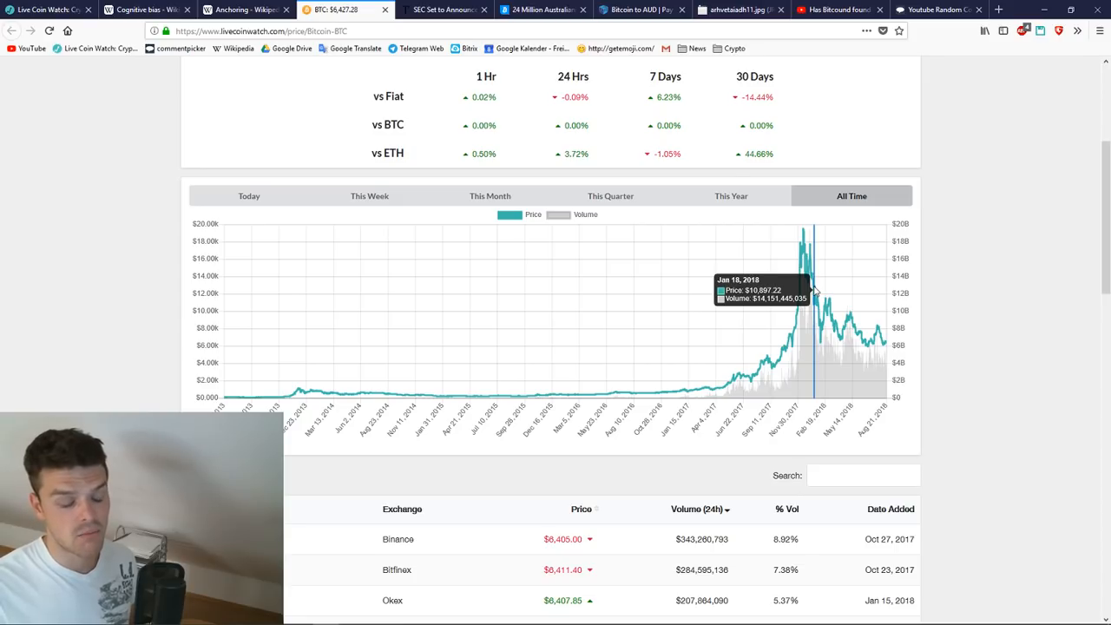
mouse_move(812, 287)
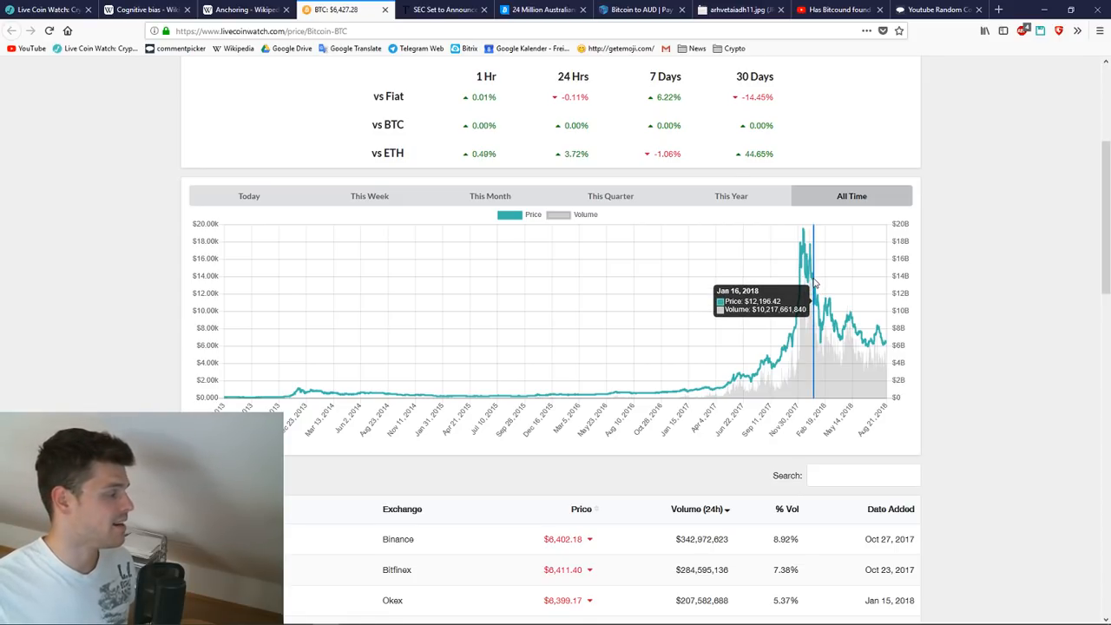
mouse_move(812, 287)
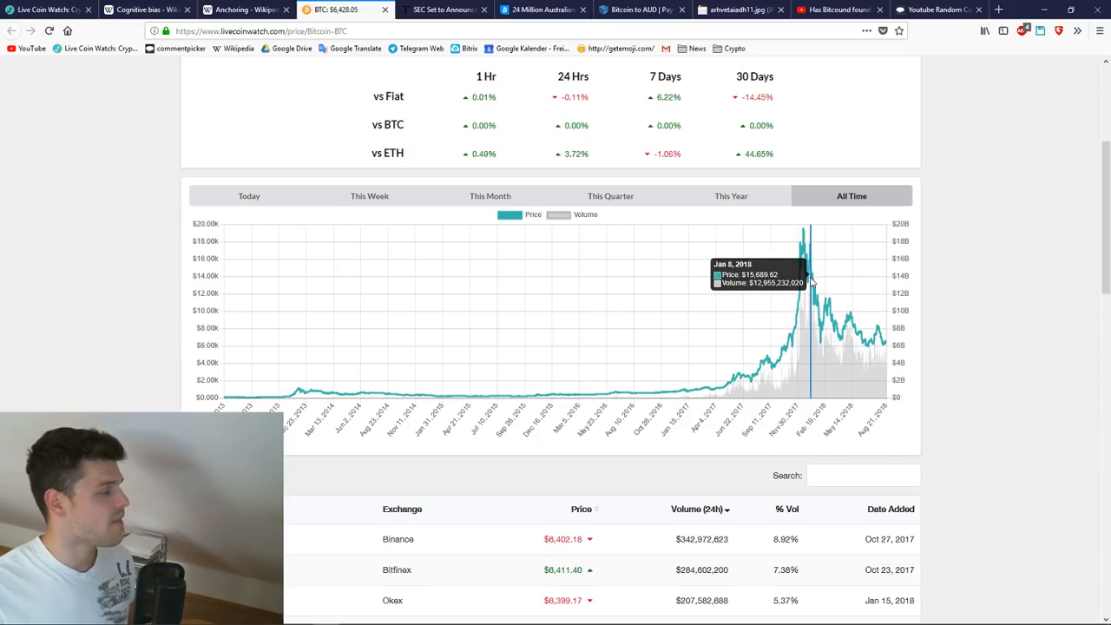
mouse_move(805, 281)
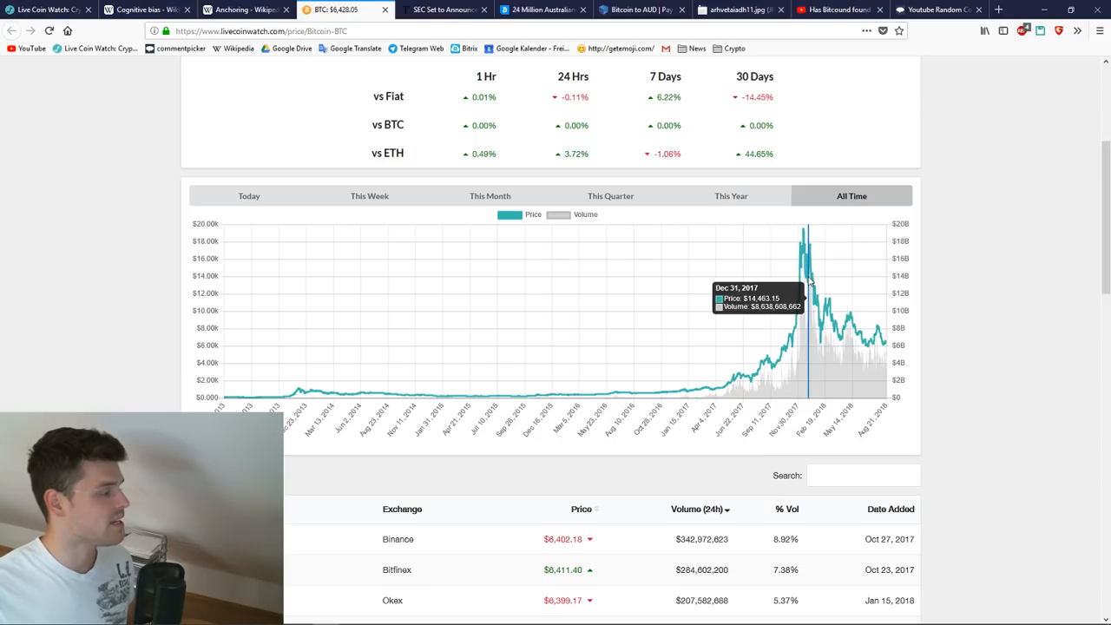
mouse_move(802, 269)
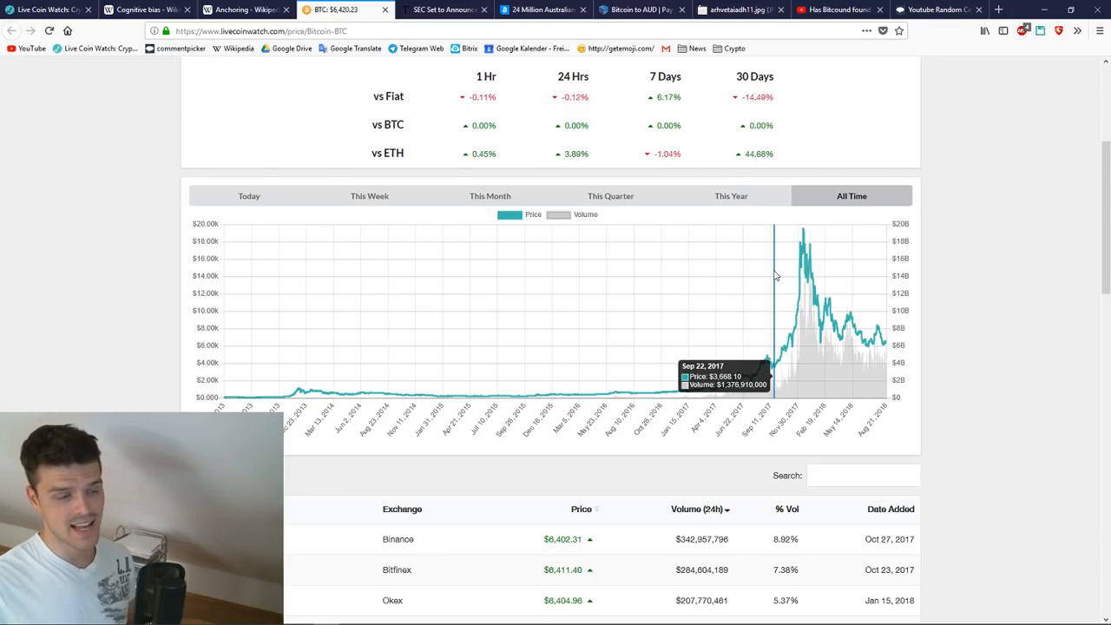
mouse_move(770, 274)
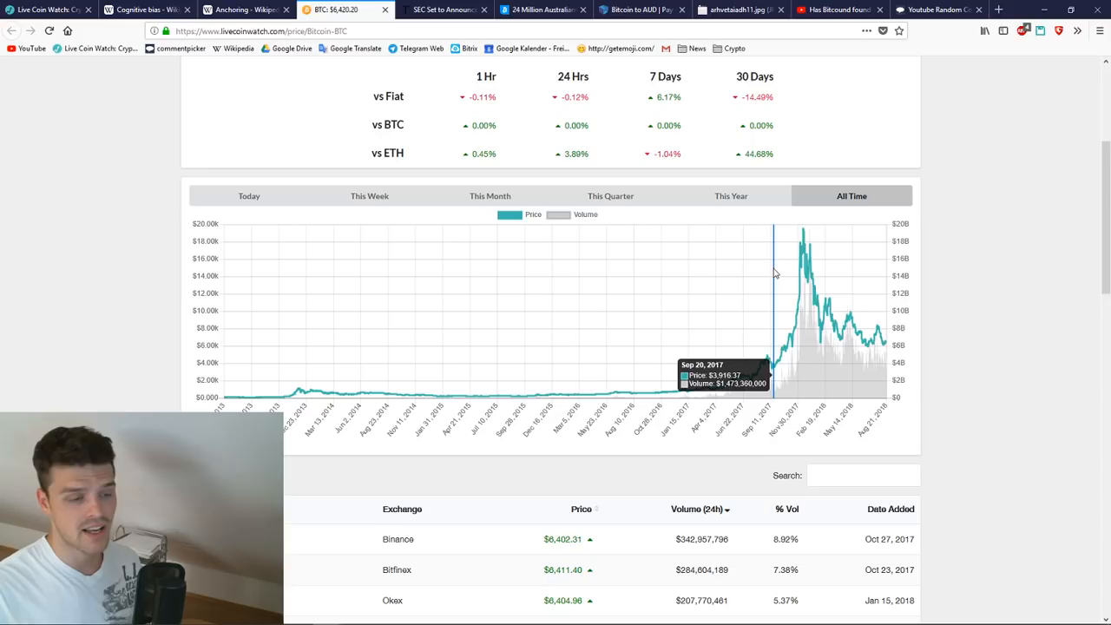
mouse_move(774, 271)
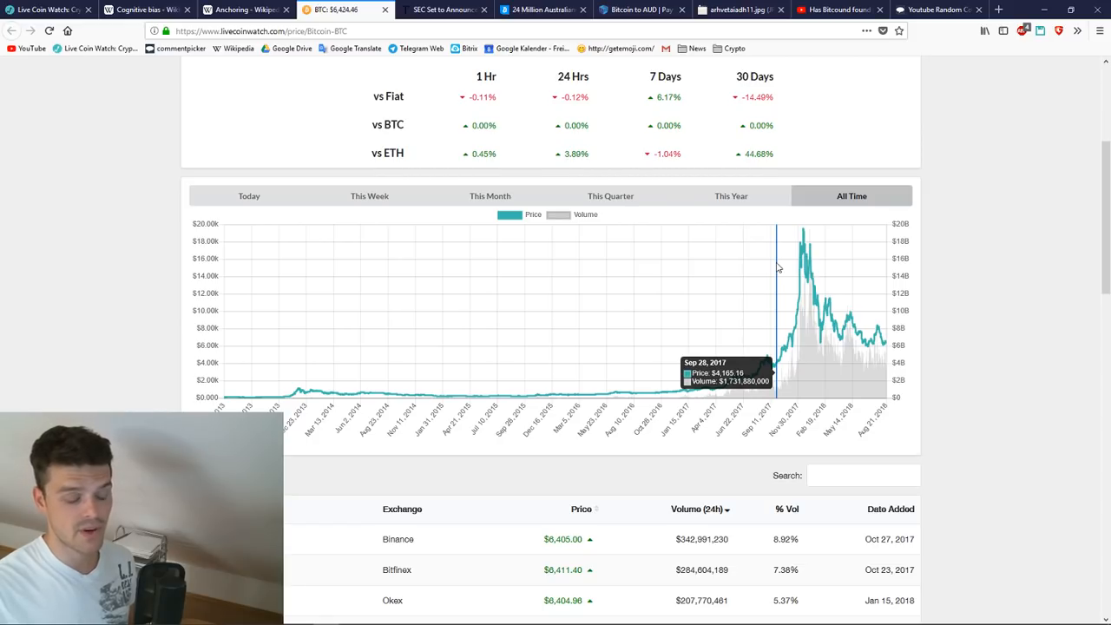
mouse_move(777, 269)
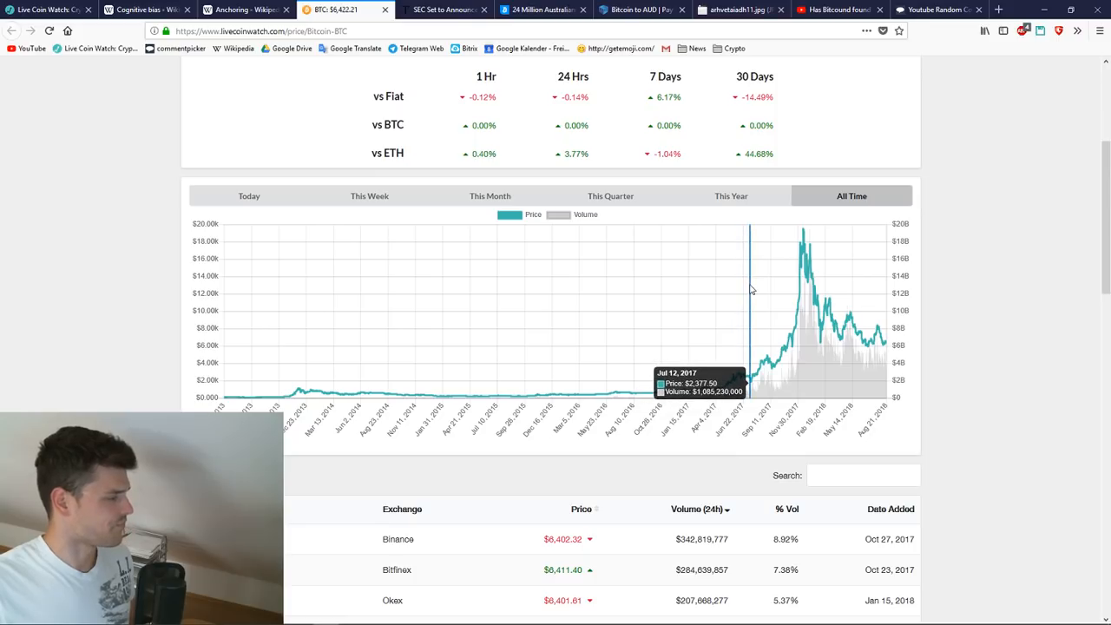
mouse_move(787, 345)
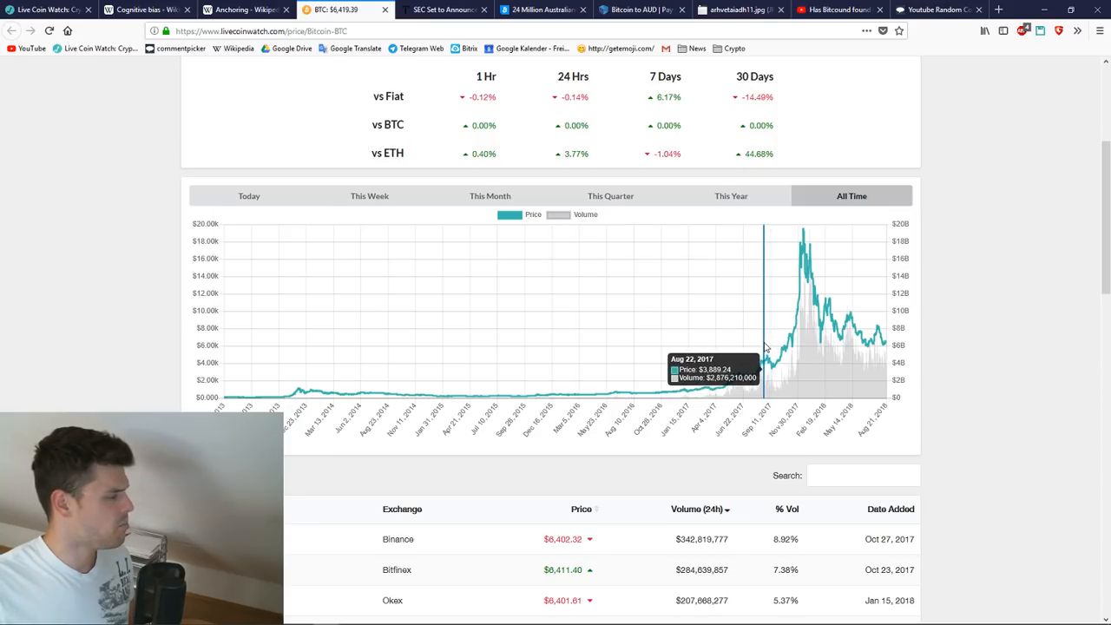
mouse_move(763, 347)
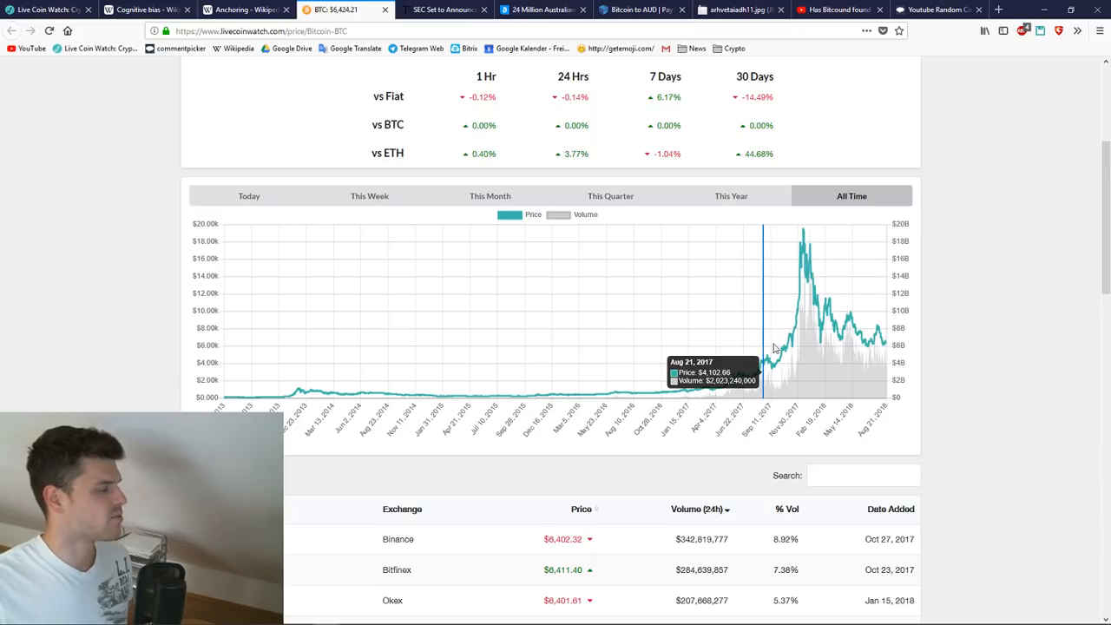
mouse_move(905, 374)
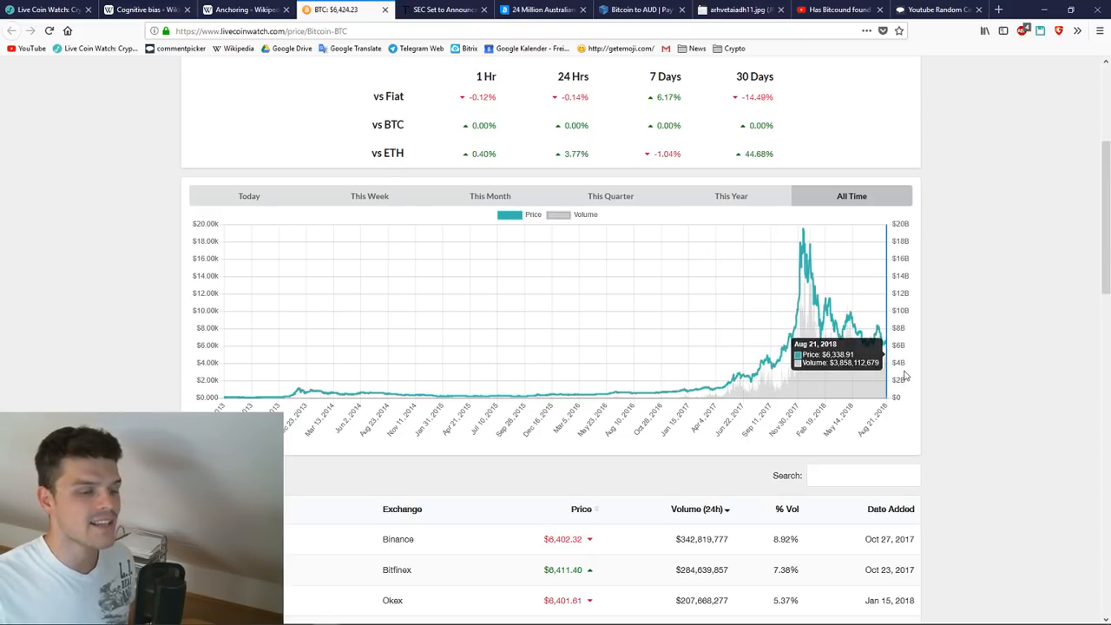
scroll("up", 3)
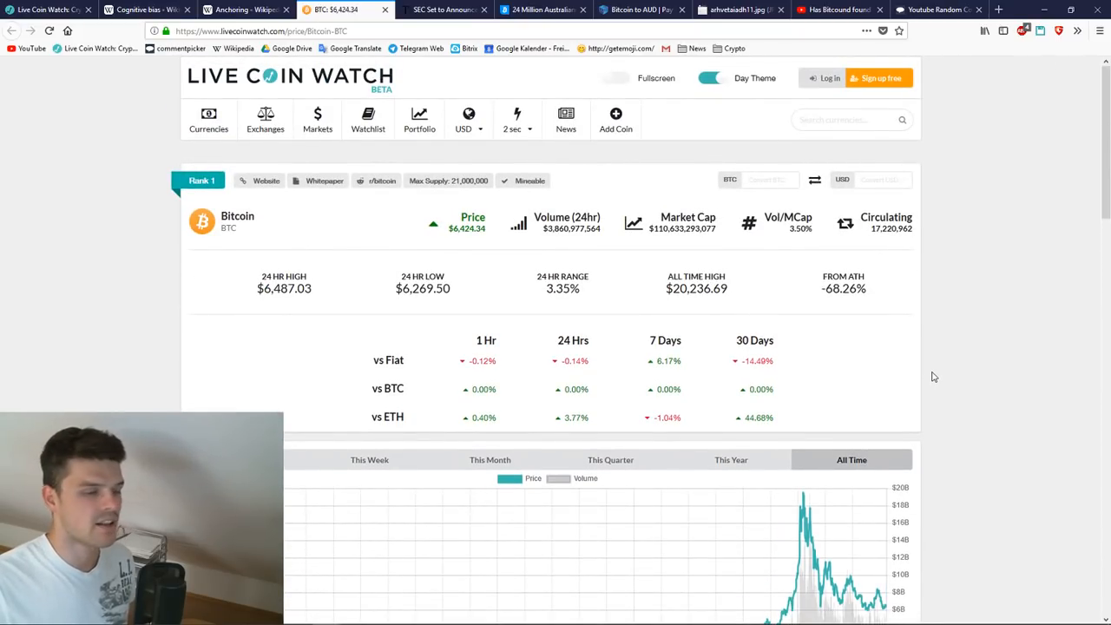
scroll("down", 3)
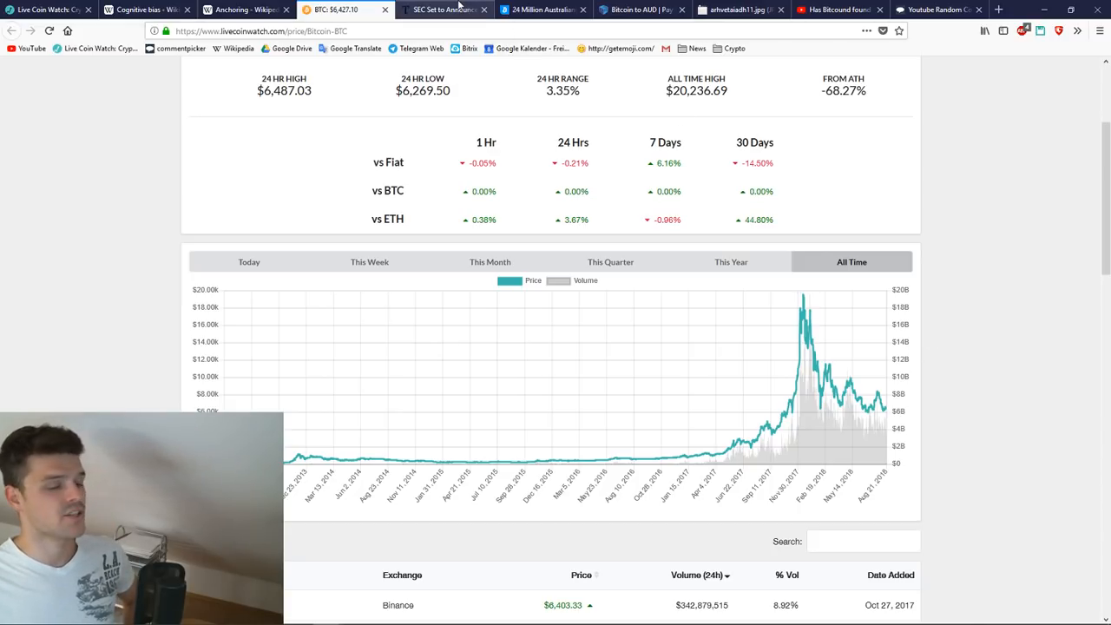
Read through the Toshi Times article on the SEC ProShares Bitcoin ETF decision.
left_click(443, 10)
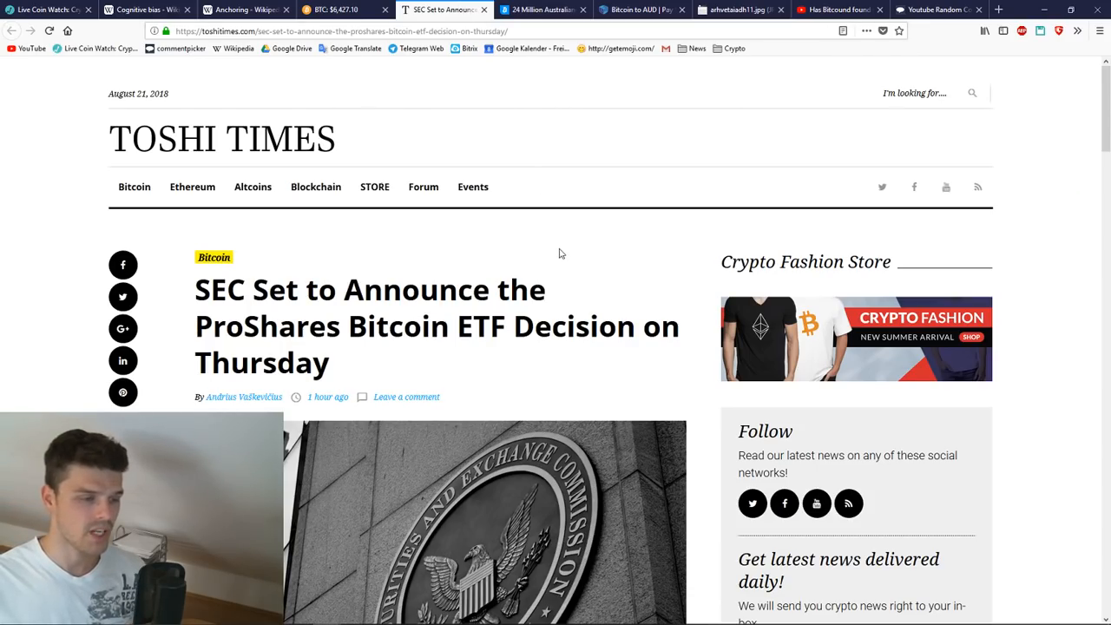
scroll("down", 3)
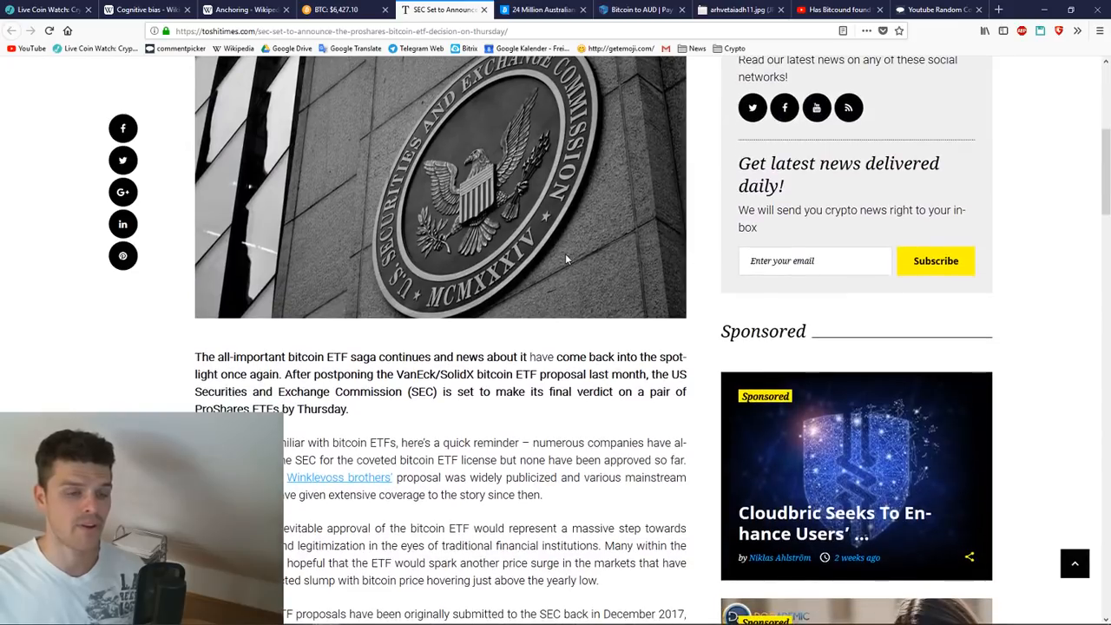
scroll("down", 3)
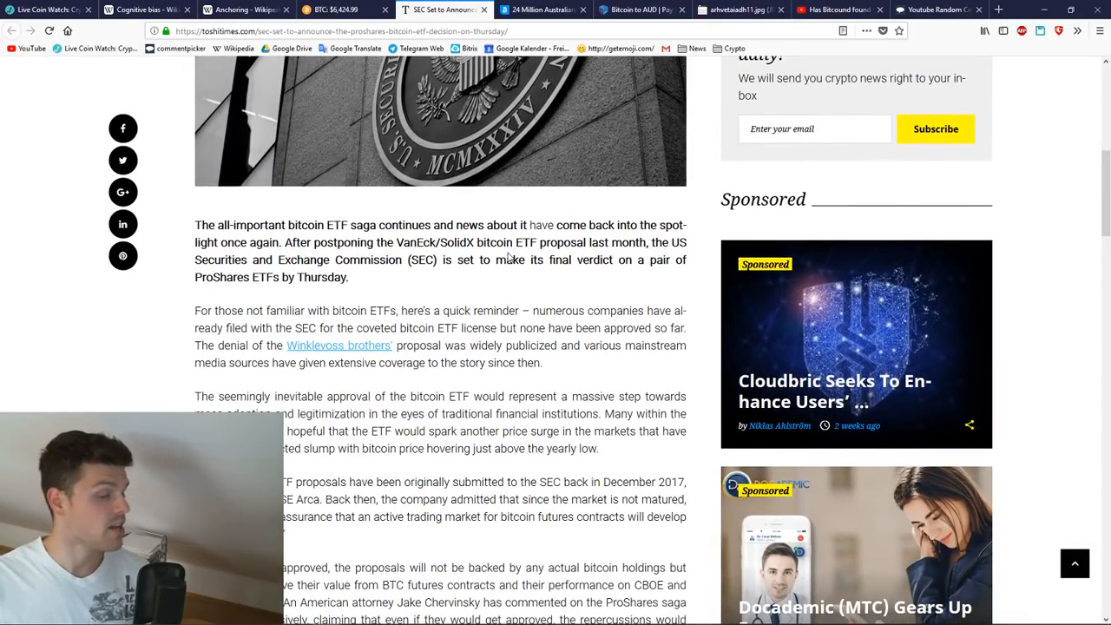
scroll("down", 3)
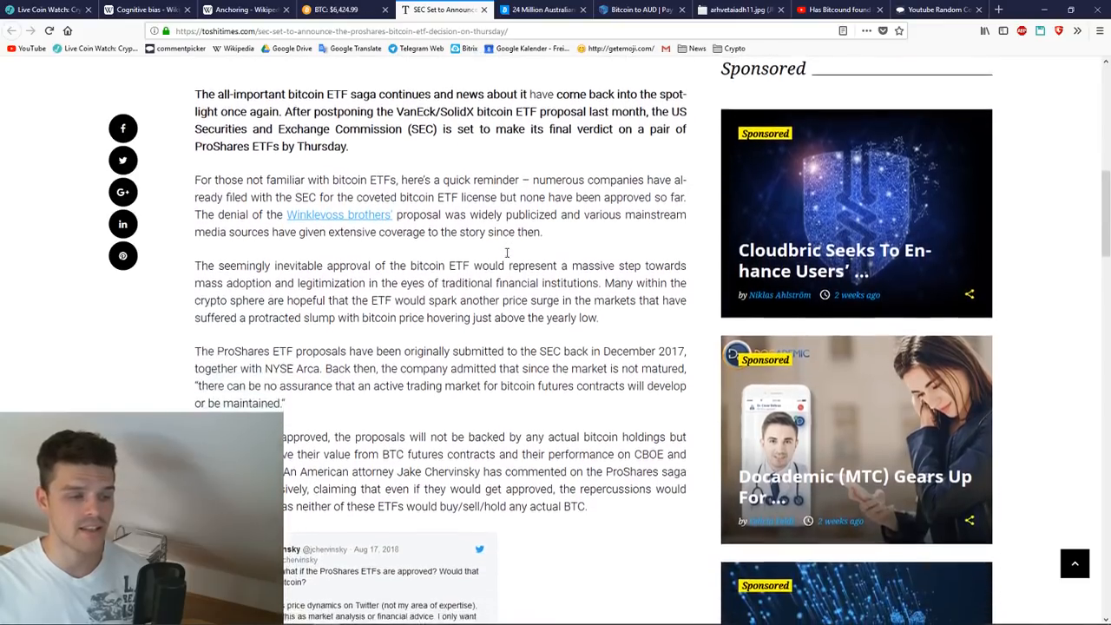
scroll("down", 3)
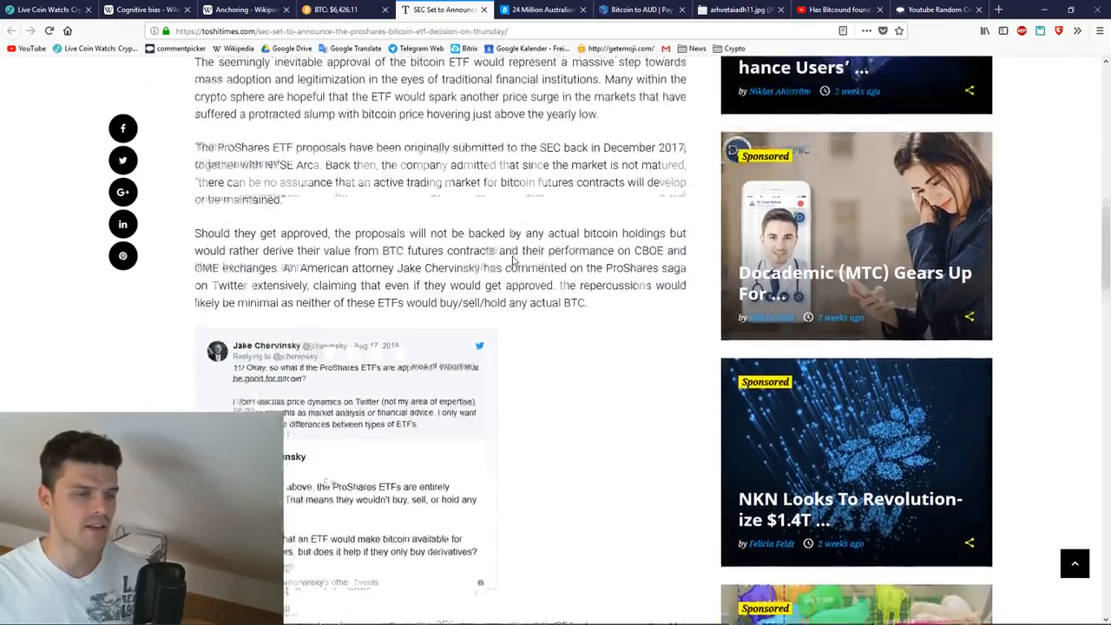
scroll("up", 3)
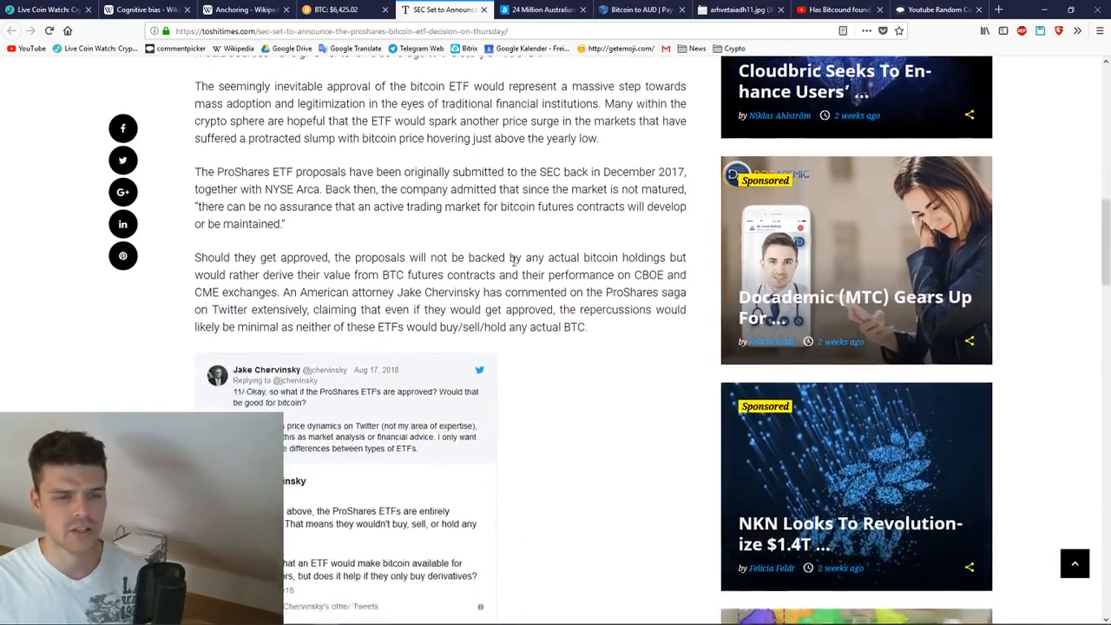
scroll("down", 3)
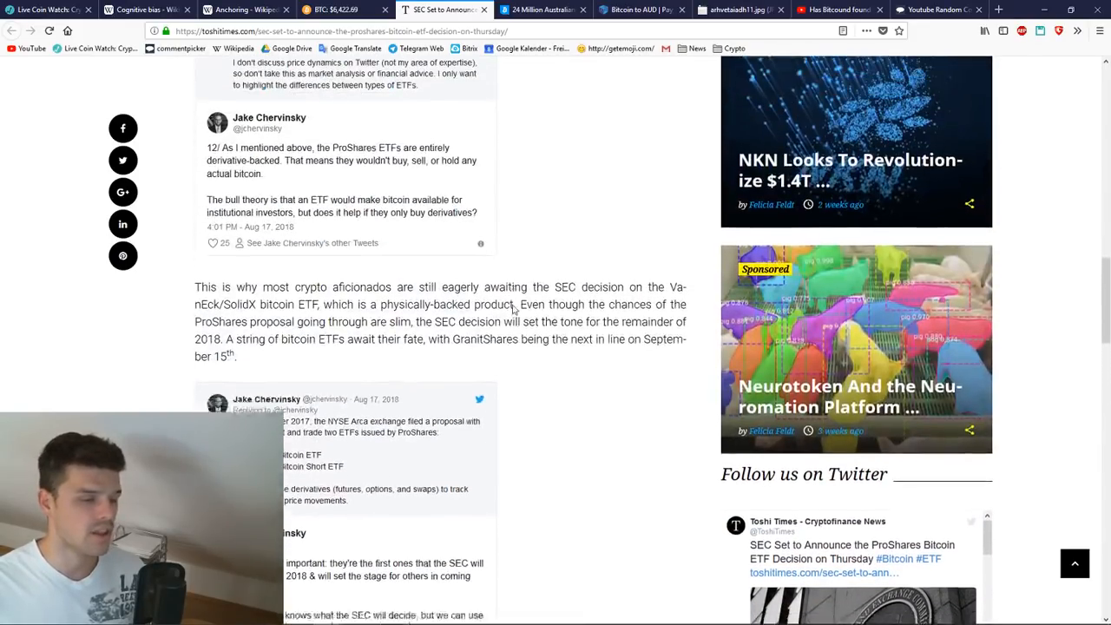
scroll("down", 3)
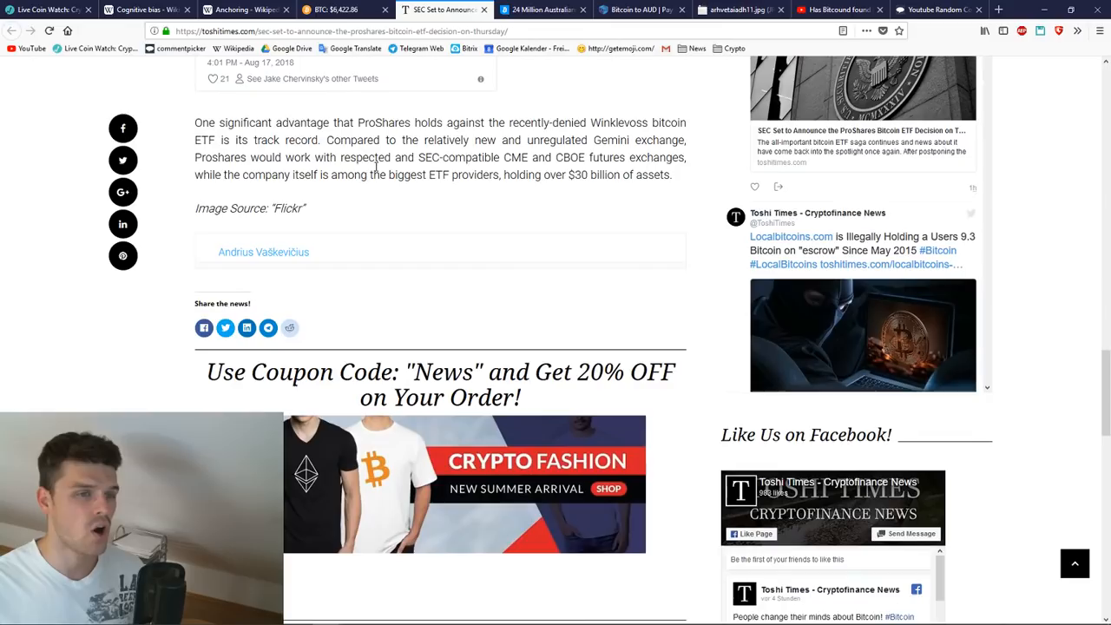
scroll("down", 3)
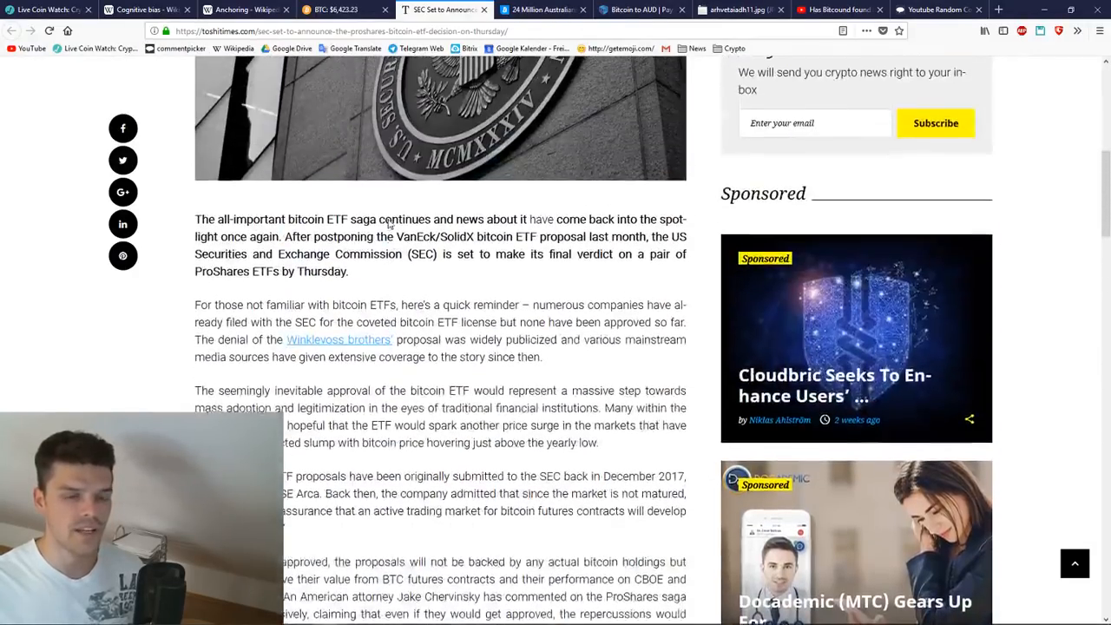
scroll("up", 3)
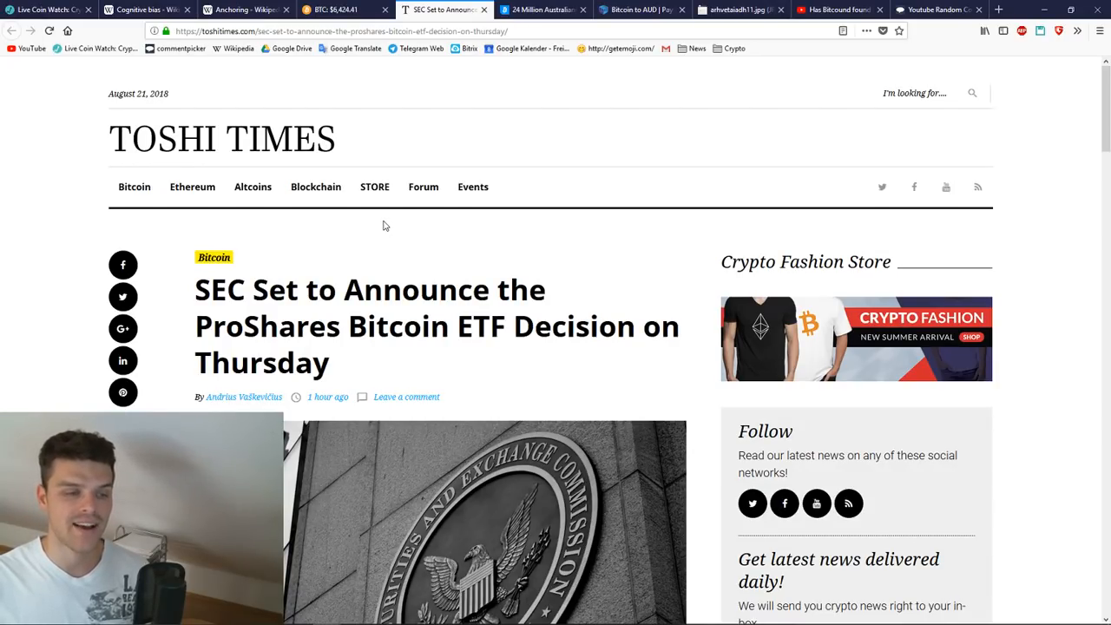
scroll("down", 3)
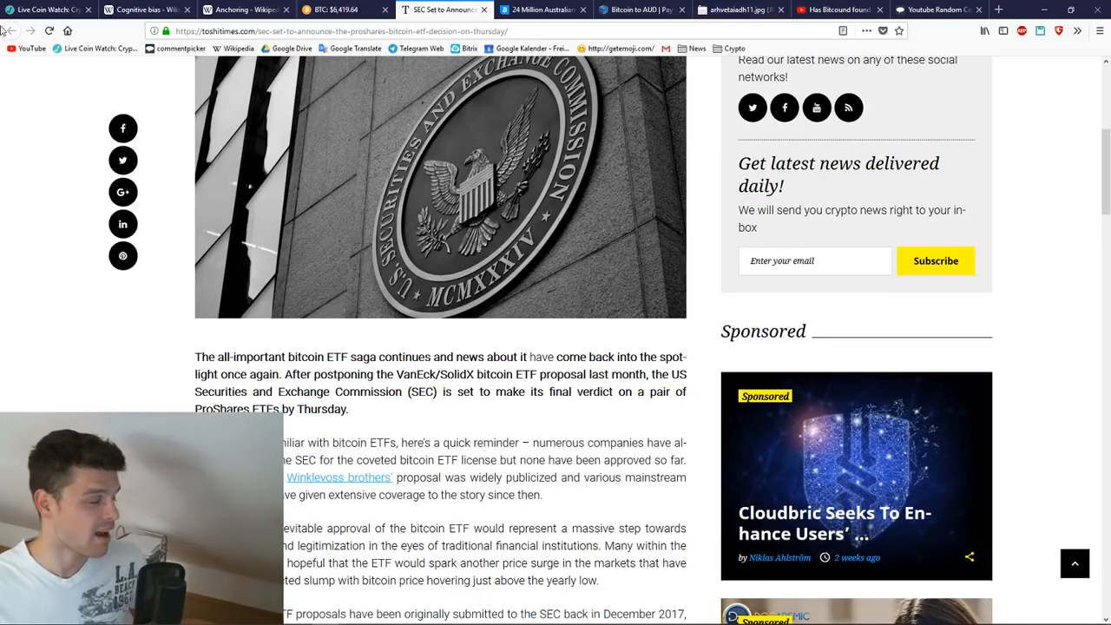
mouse_move(274, 106)
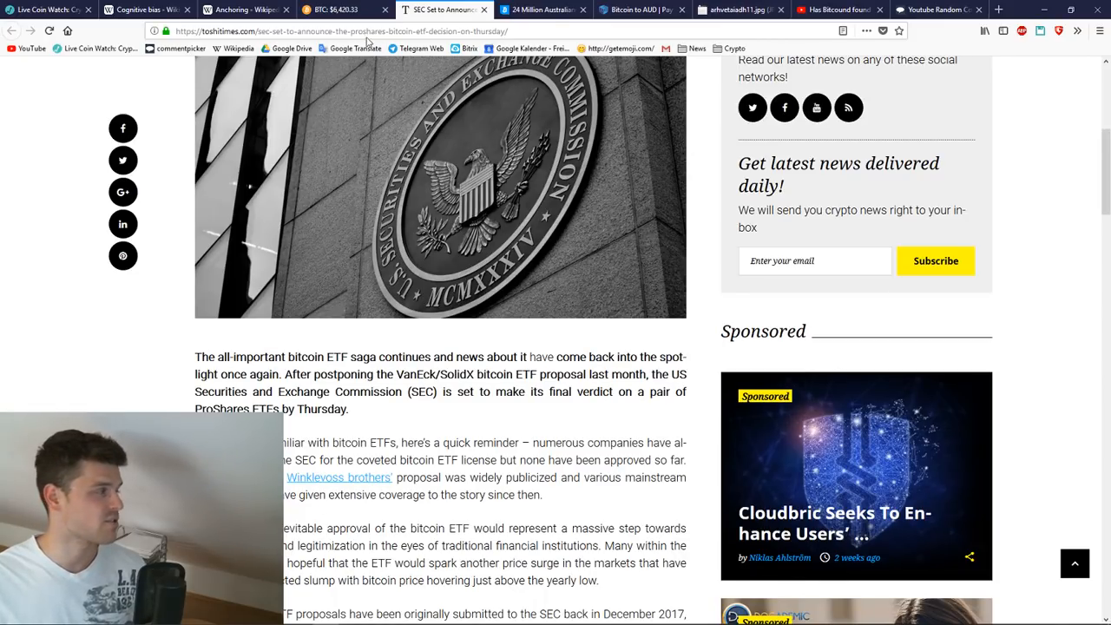
Switch to the Bitcoinist story about 24 million Australians paying bills with Bitcoin.
left_click(541, 11)
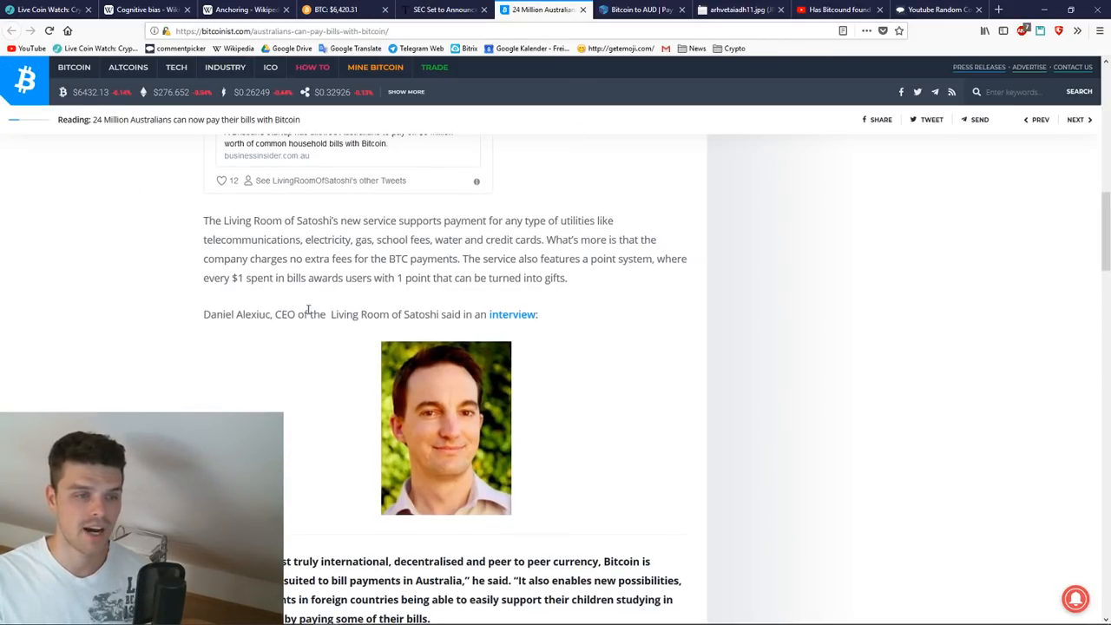
Visit the Living Room of Satoshi site from the article, then show the Reddit comment screenshot.
scroll("up", 3)
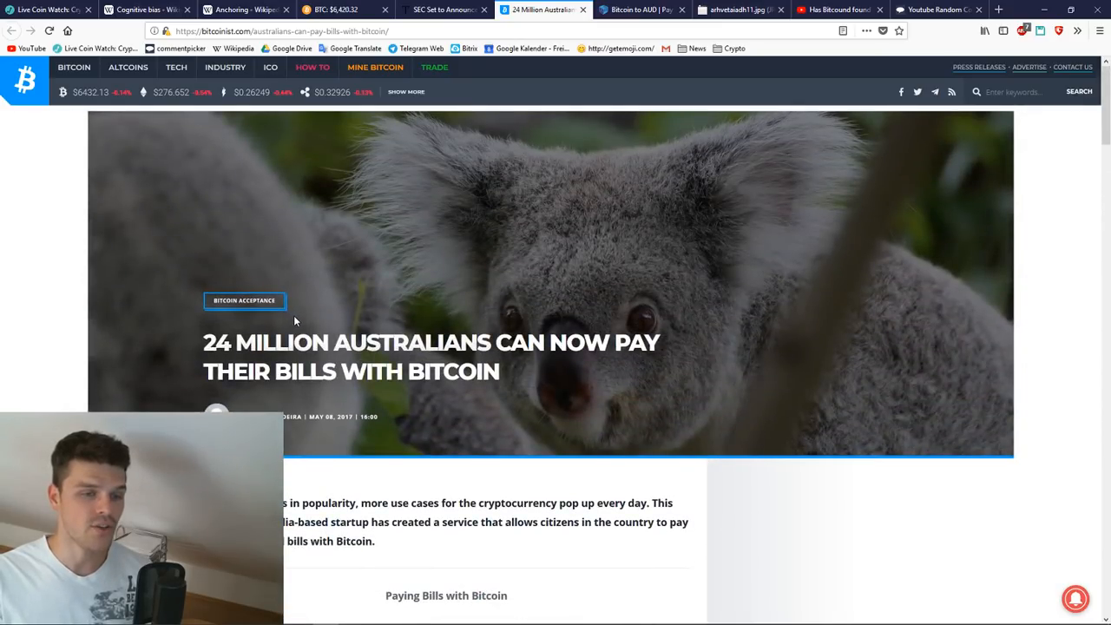
scroll("down", 3)
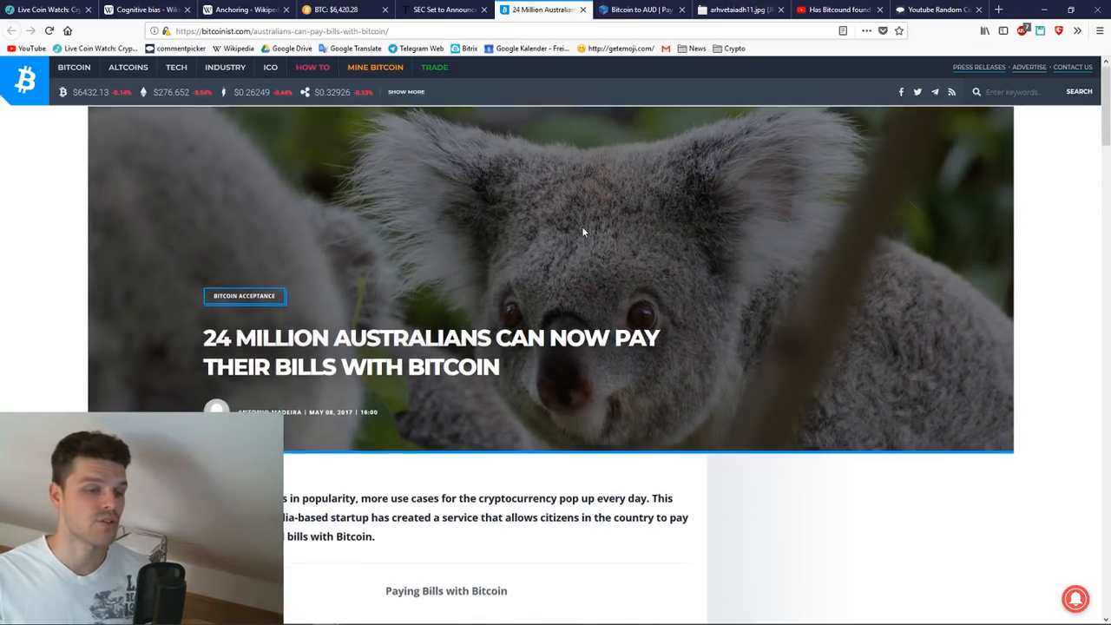
scroll("down", 3)
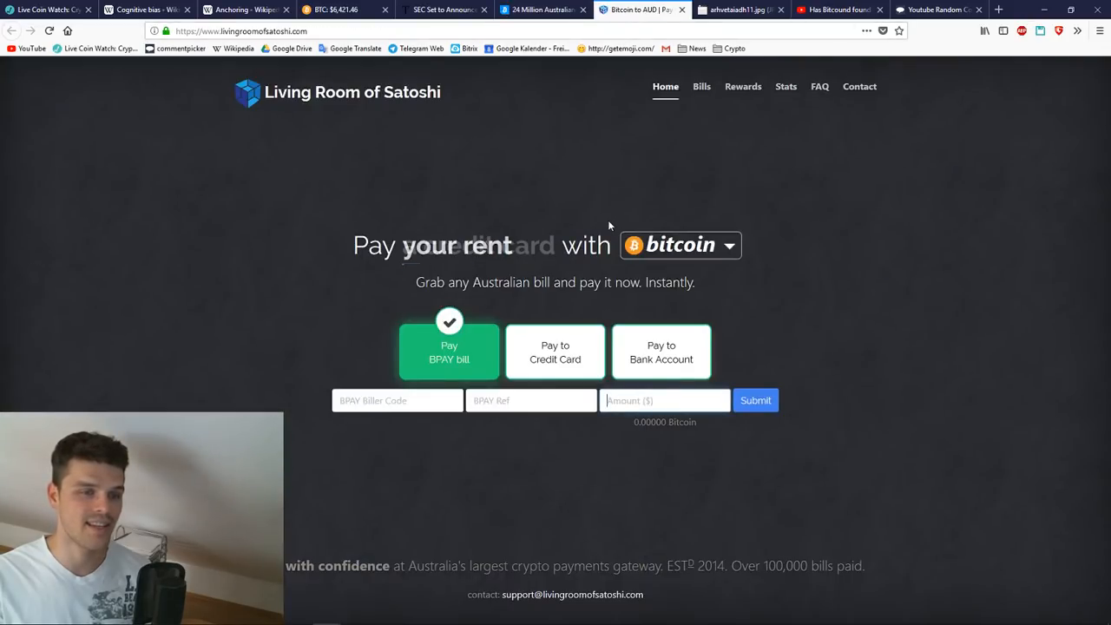
left_click(680, 244)
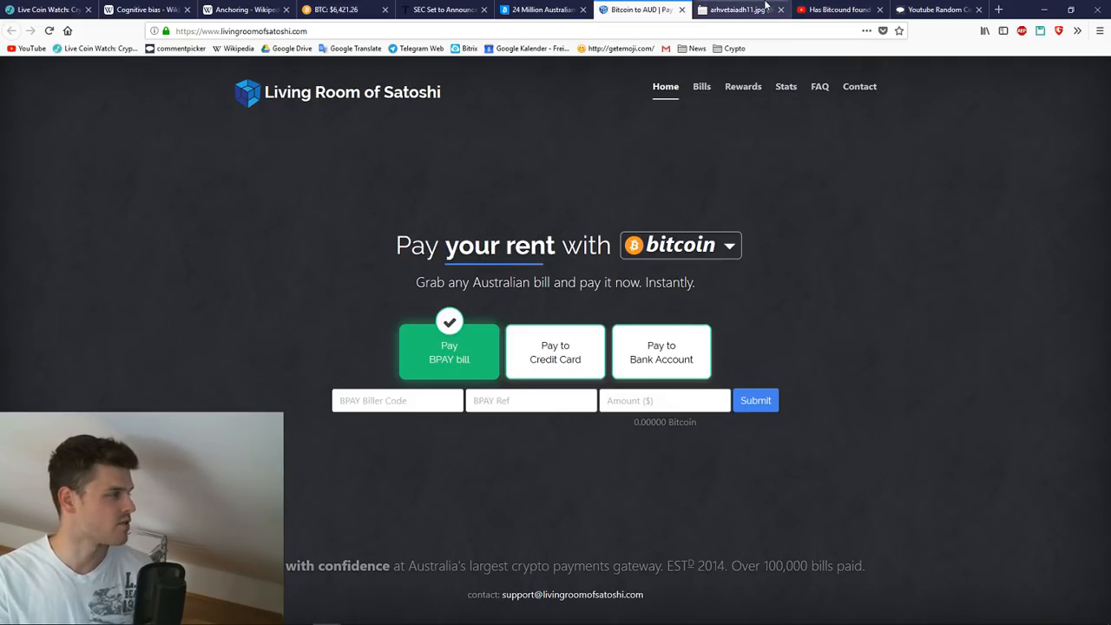
left_click(737, 10)
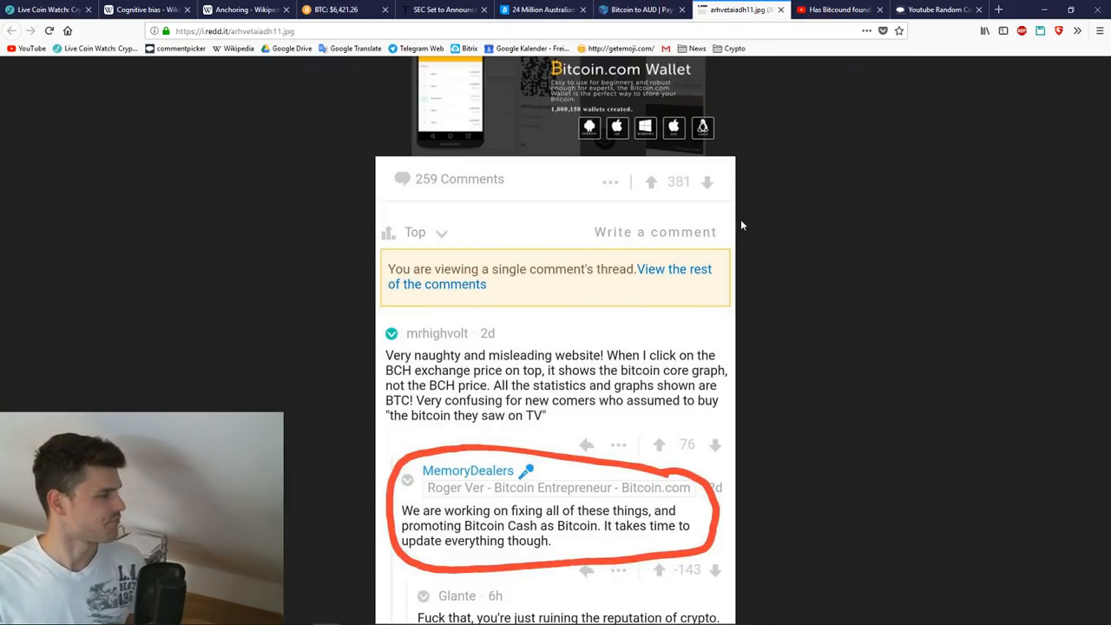
mouse_move(545, 160)
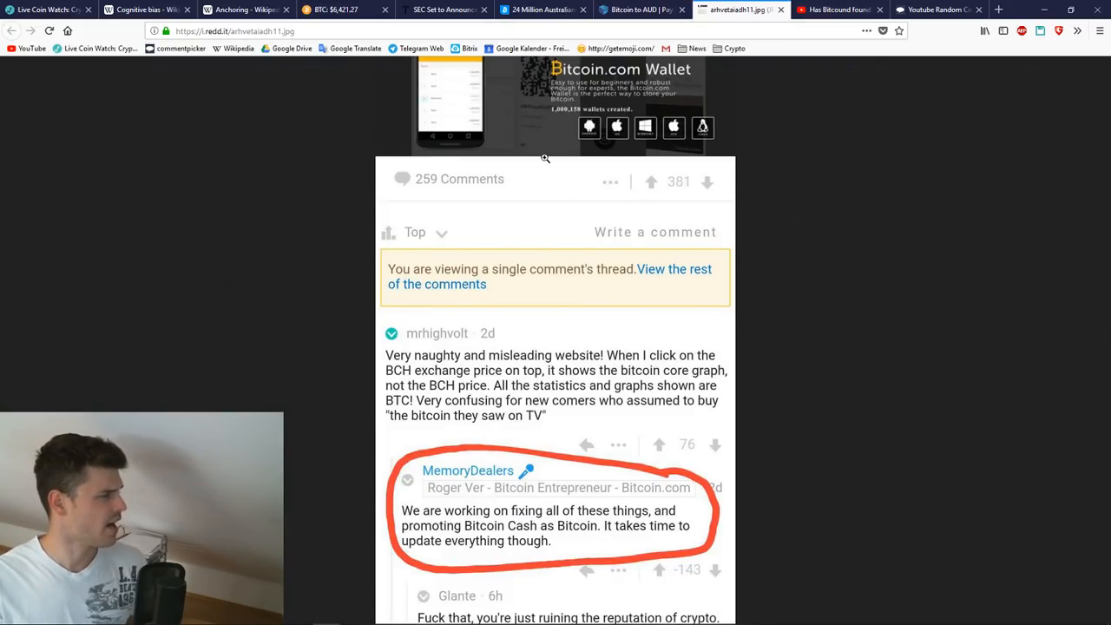
mouse_move(588, 347)
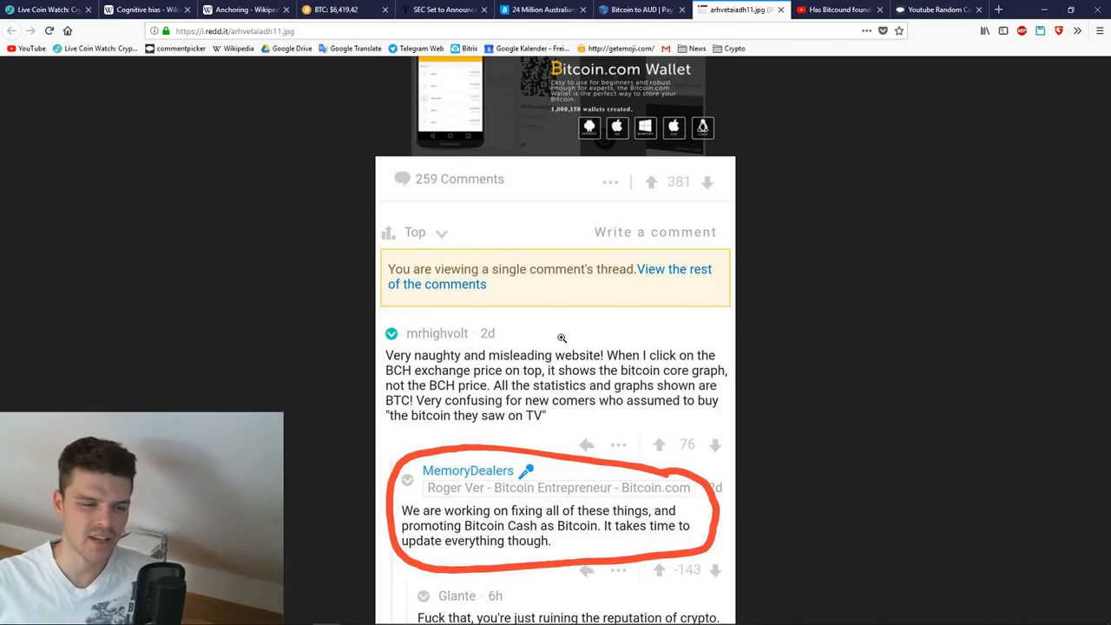
Read down through the Reddit screenshot about Bitcoin.com promoting Bitcoin Cash.
scroll("down", 3)
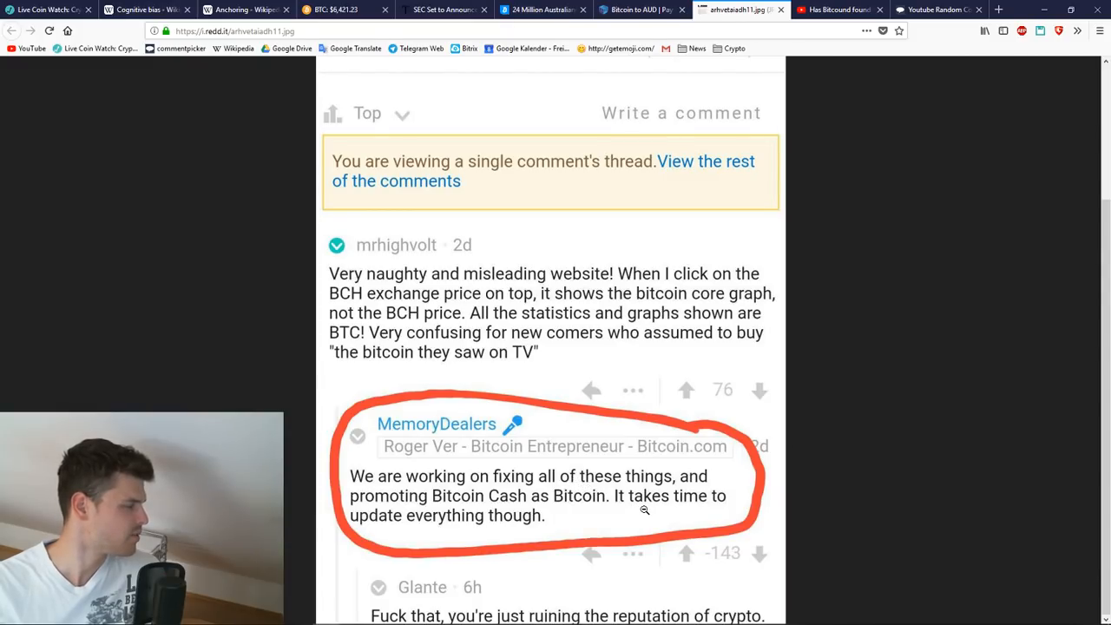
scroll("down", 3)
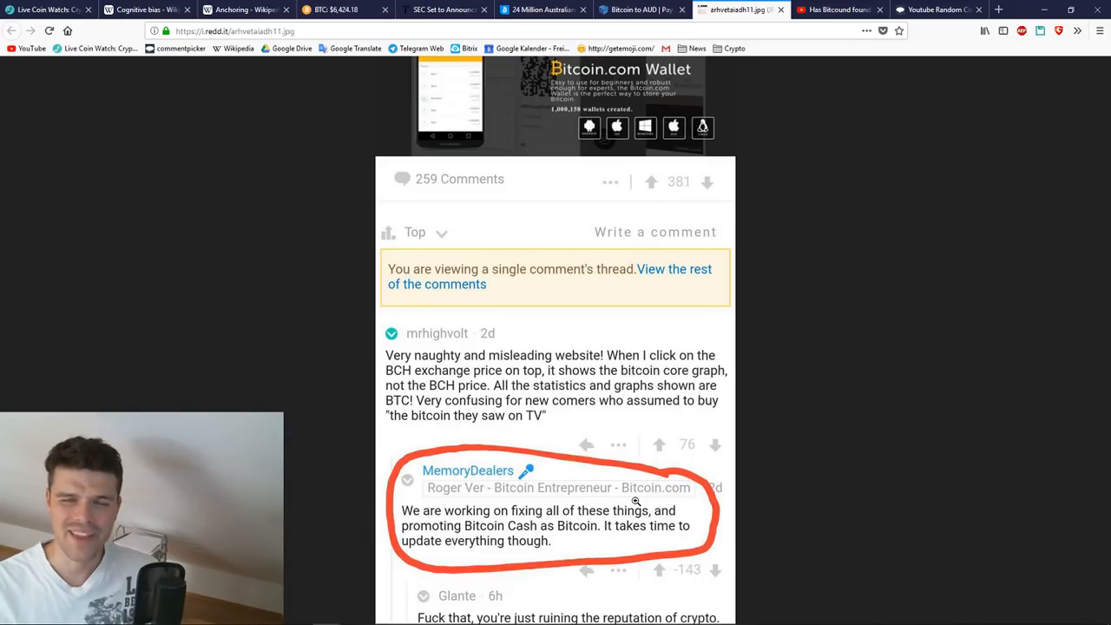
mouse_move(451, 498)
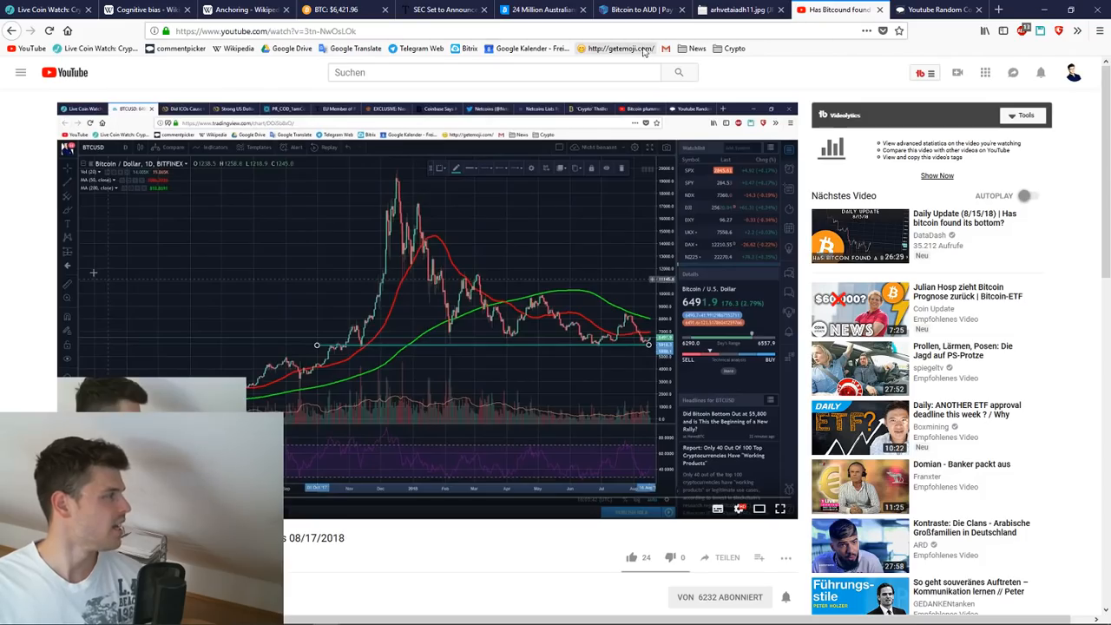
Show the Cryptonews 08/17/2018 episode on YouTube and look over its comments.
left_click(347, 31)
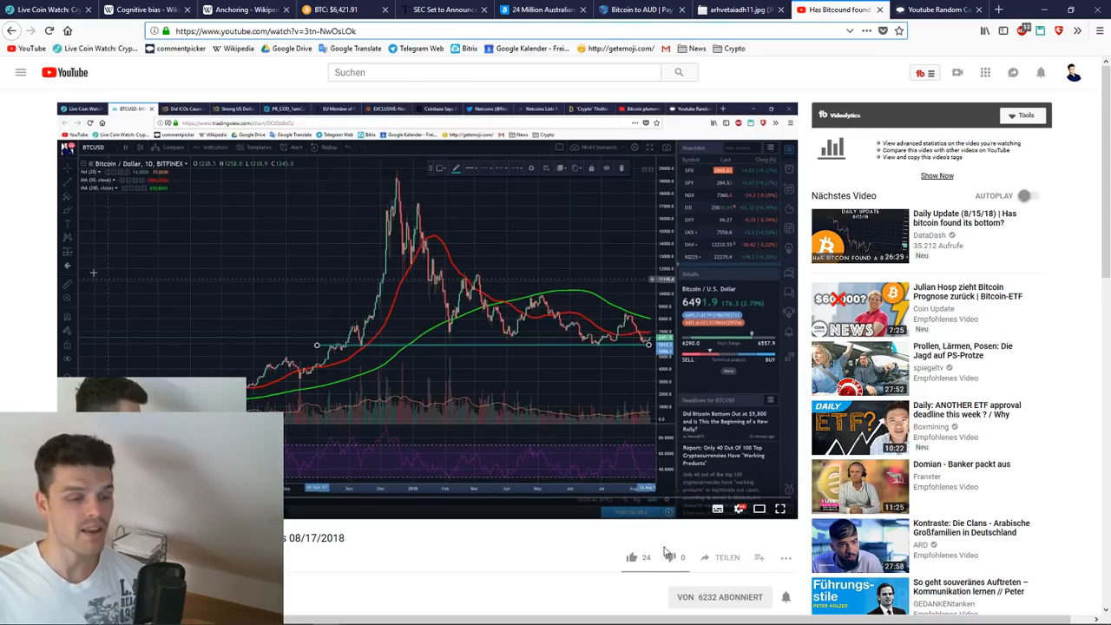
scroll("down", 3)
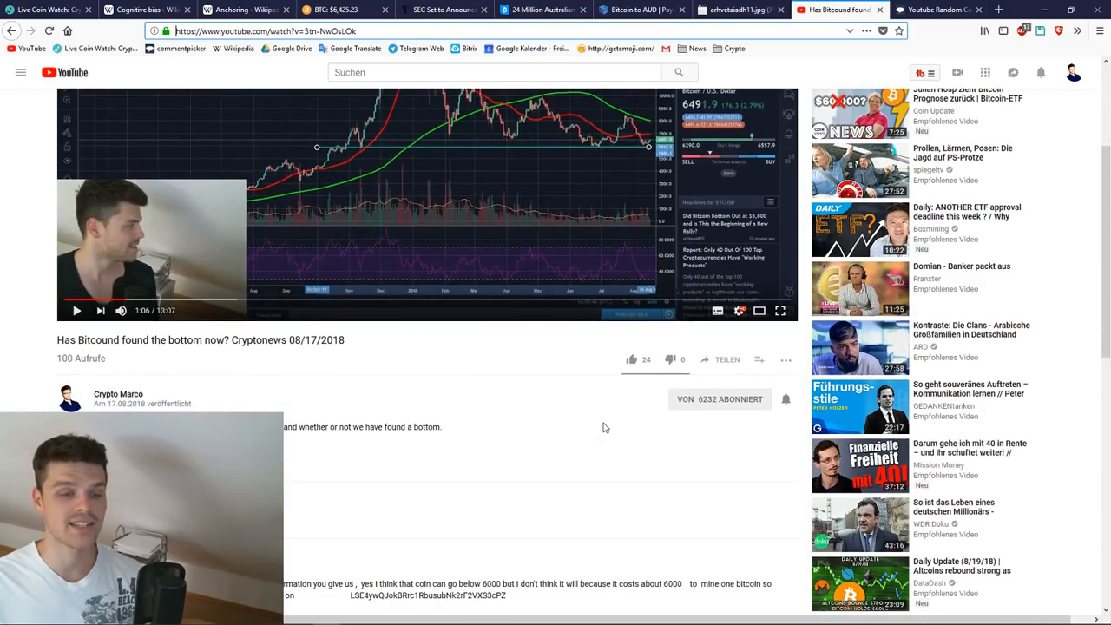
scroll("down", 3)
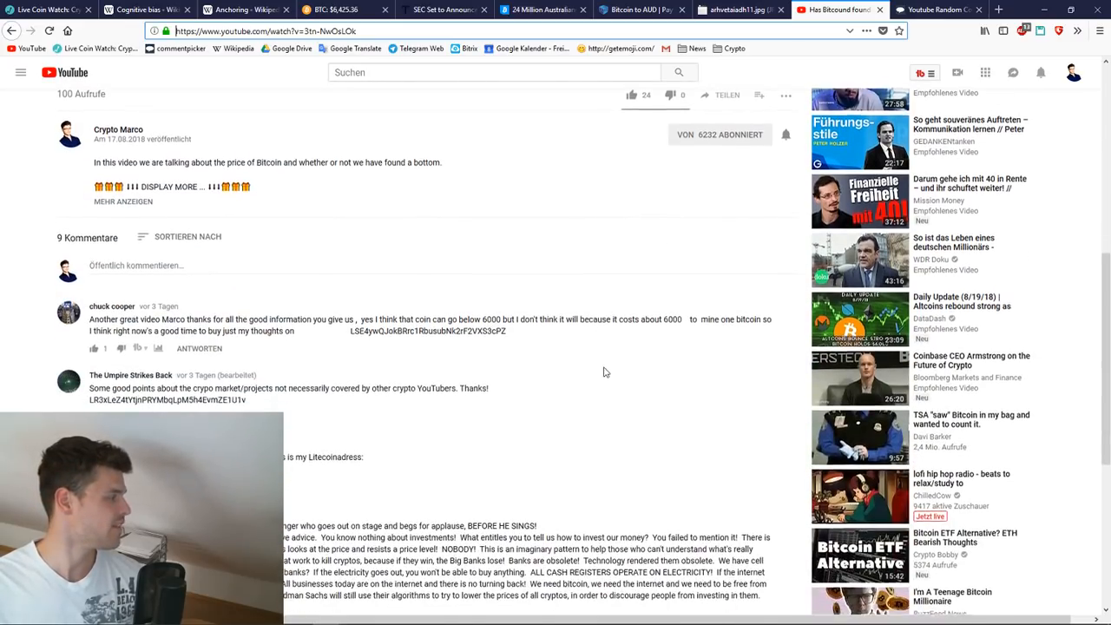
scroll("down", 3)
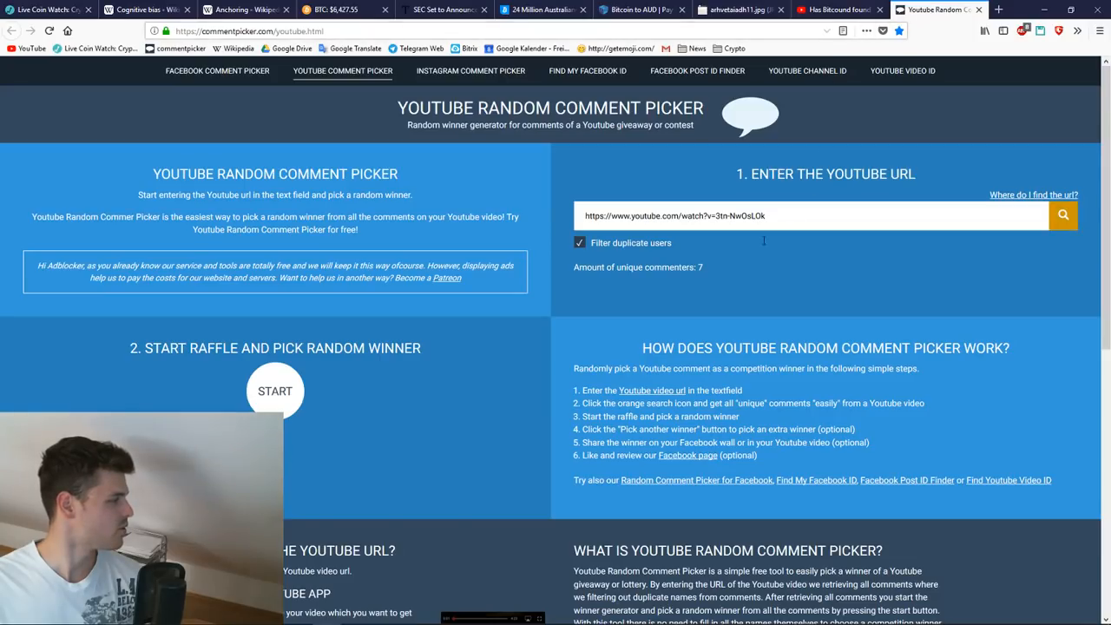
Run the raffle to draw a random winner from the video's commenters.
left_click(274, 391)
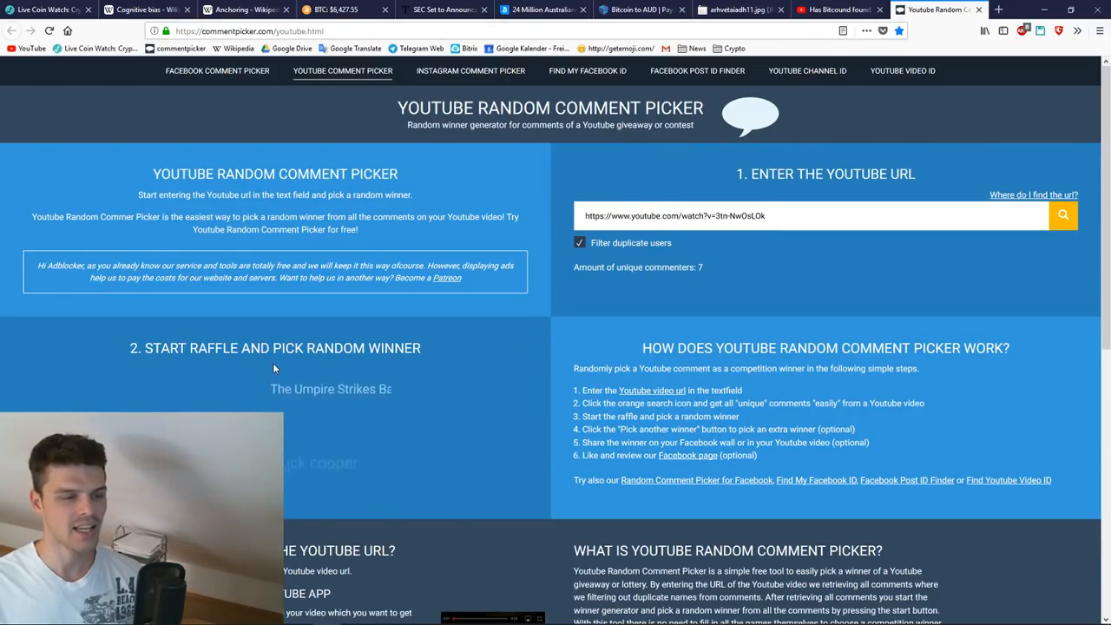
scroll("down", 3)
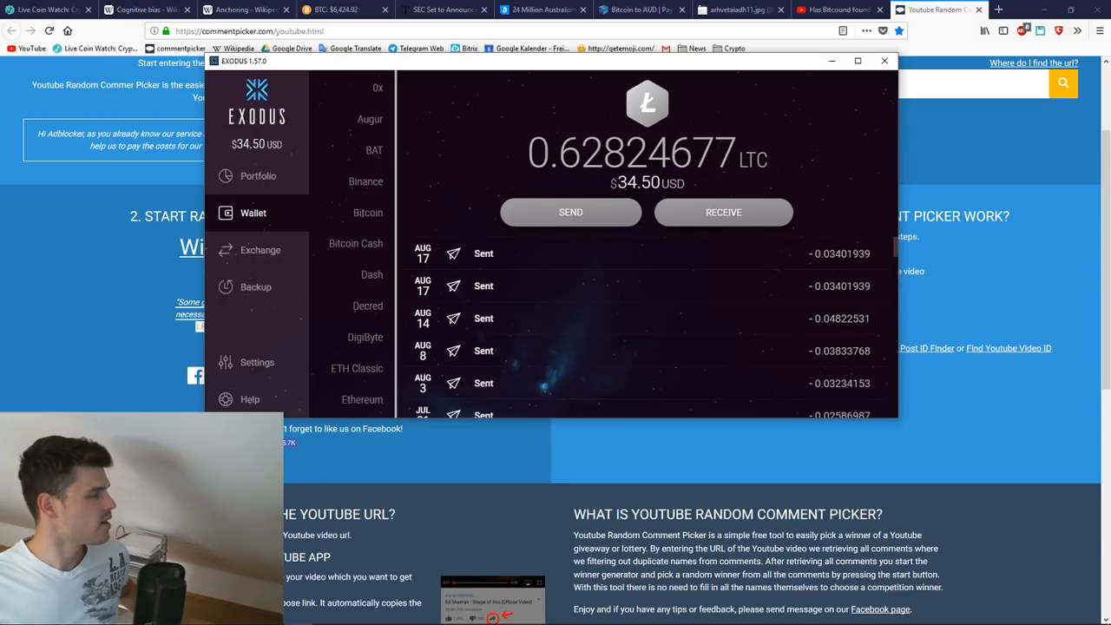
Send 2.50 USD worth of Litecoin (0.04552905 LTC) to the winner's address and confirm success.
left_click(569, 212)
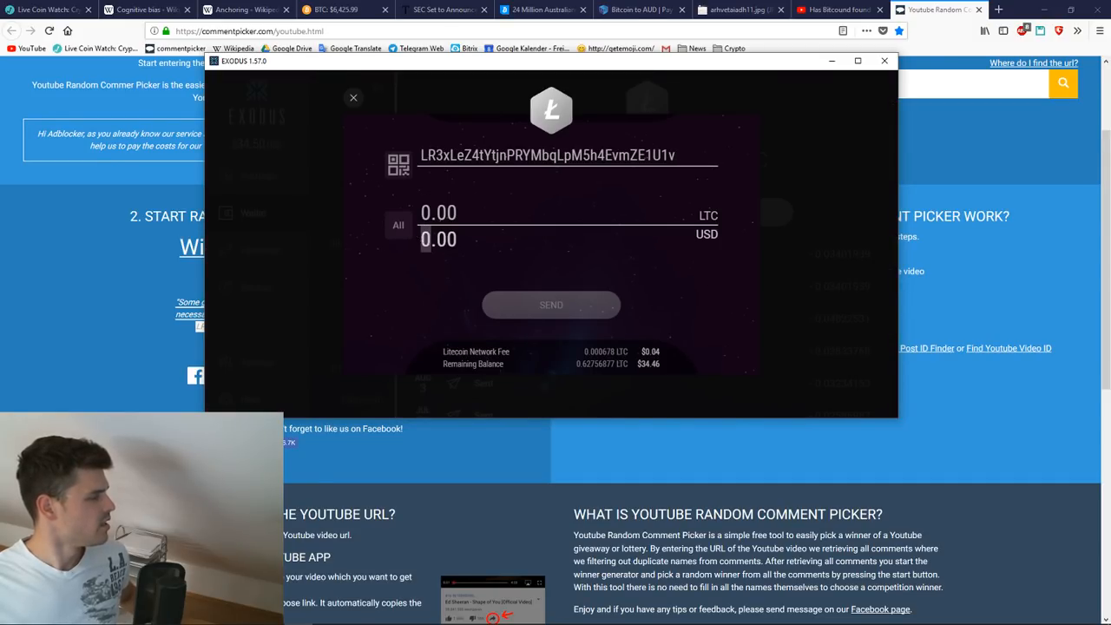
type("2.50")
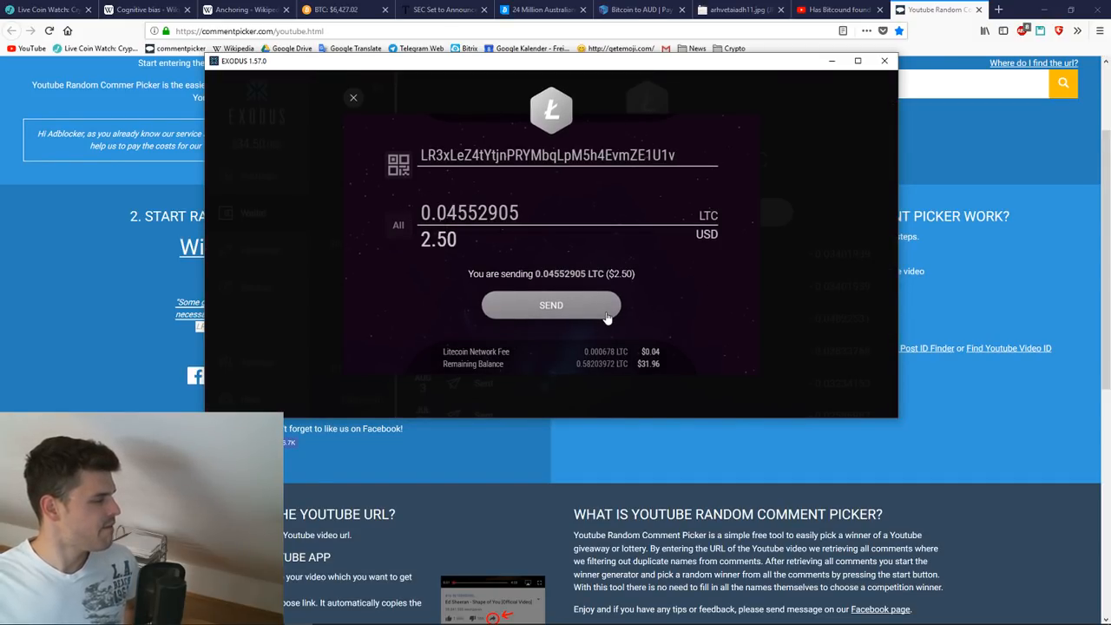
left_click(550, 306)
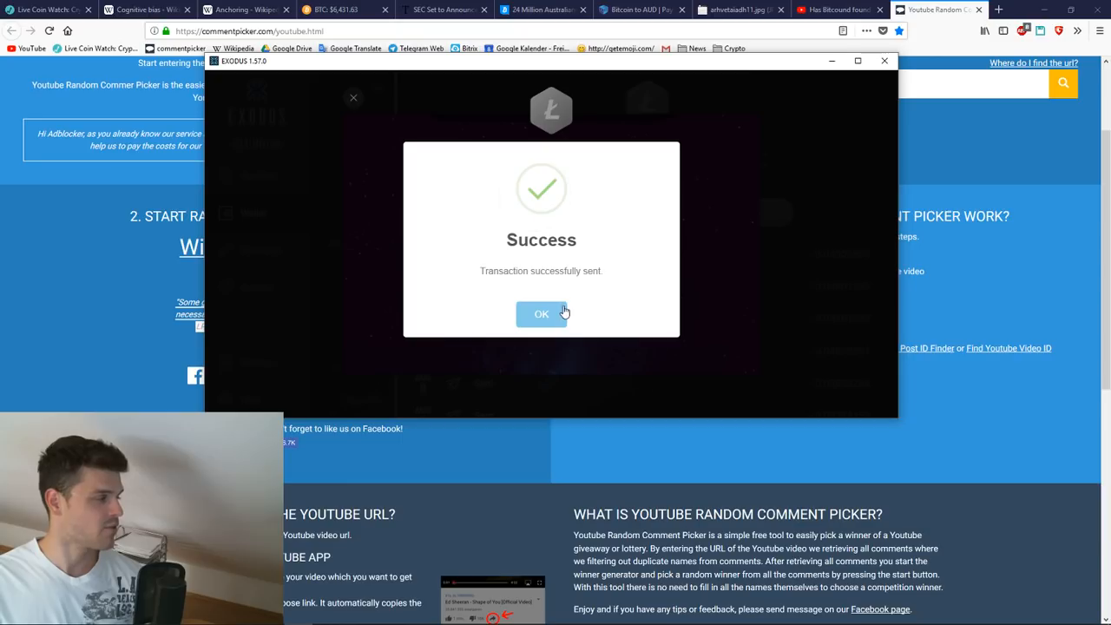
left_click(542, 312)
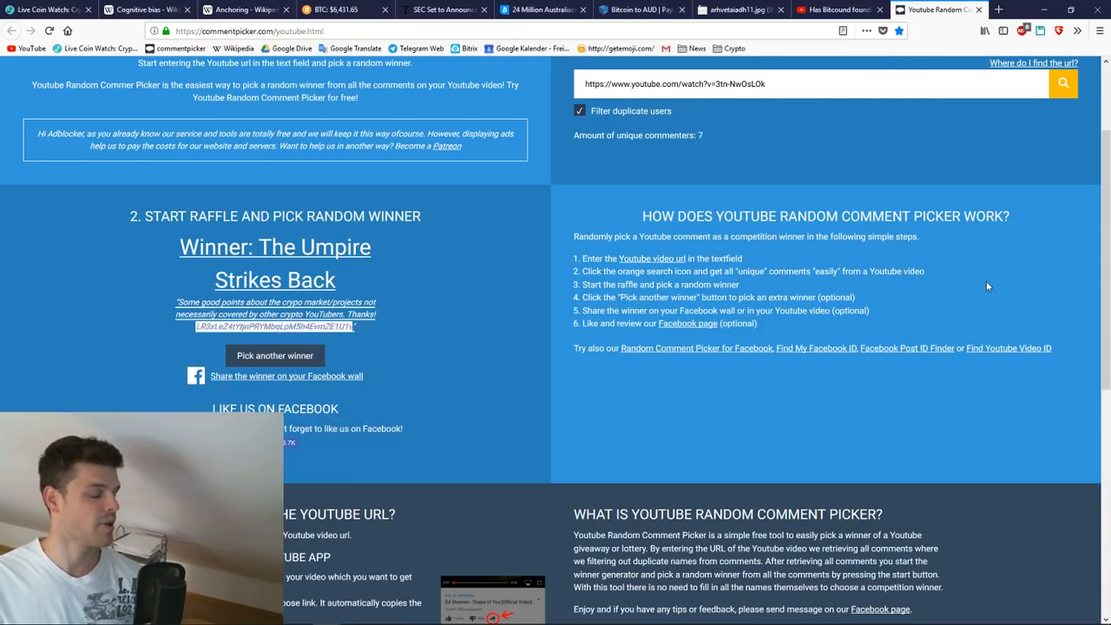